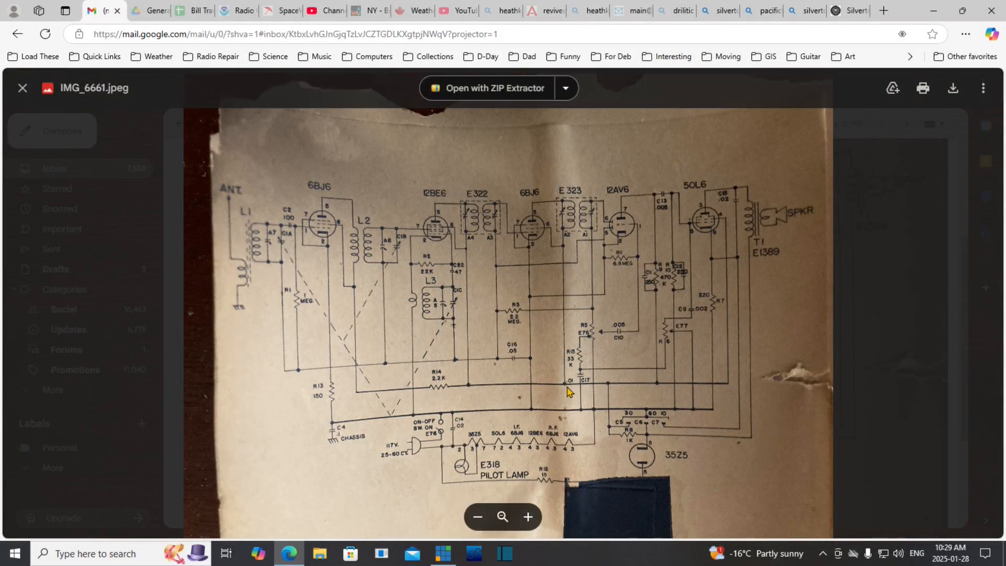
mouse_move(635, 392)
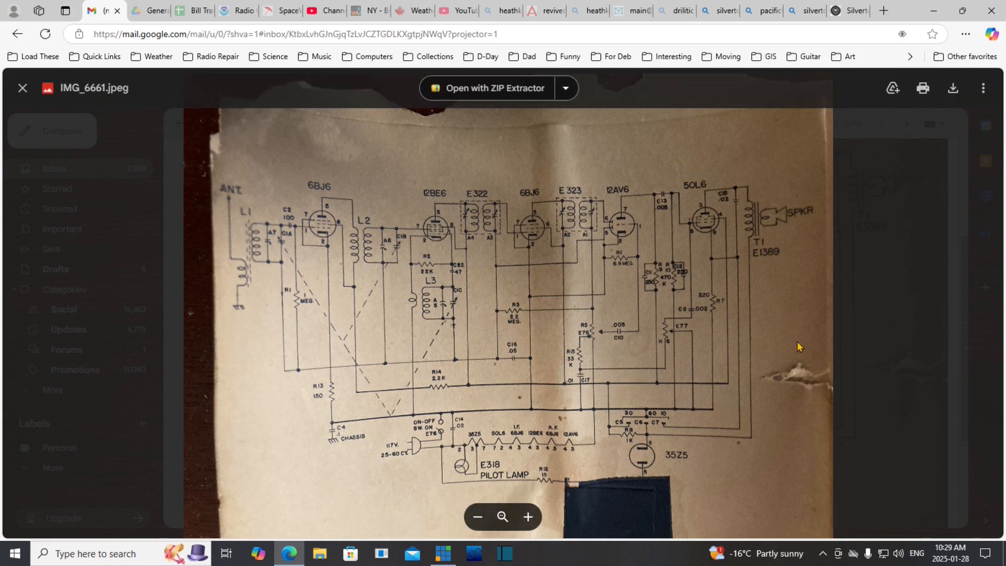
mouse_move(377, 482)
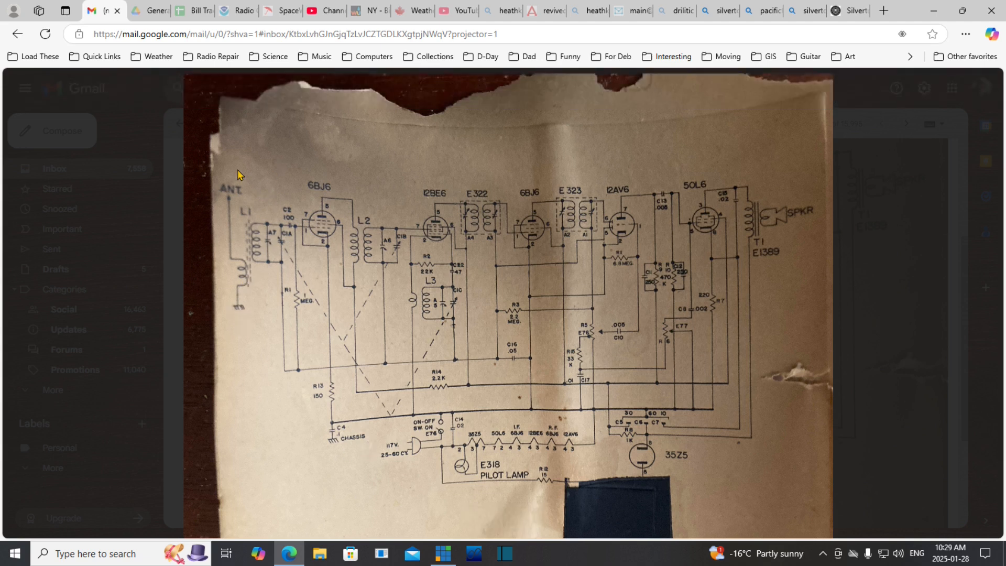
mouse_move(244, 313)
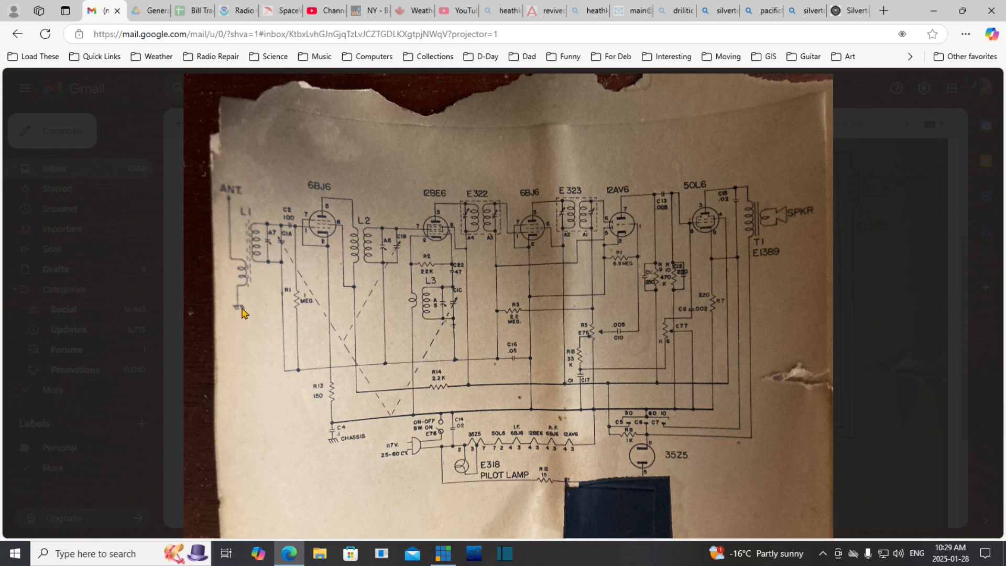
mouse_move(266, 234)
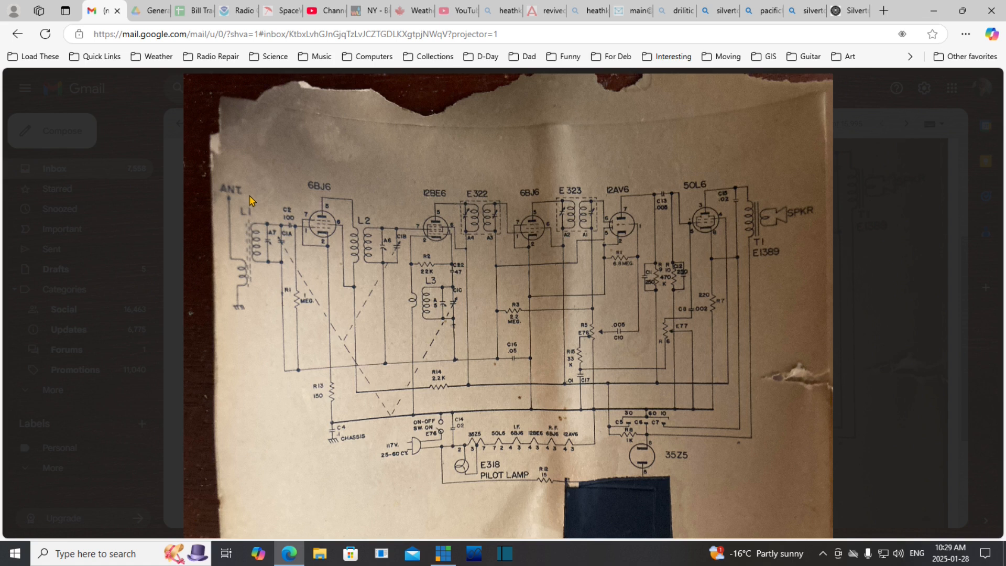
mouse_move(260, 229)
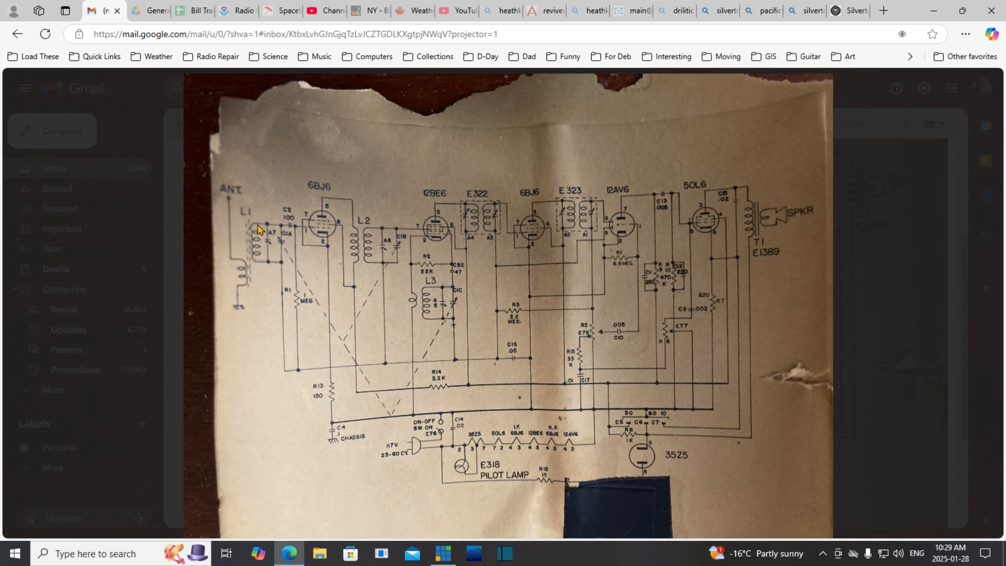
mouse_move(314, 239)
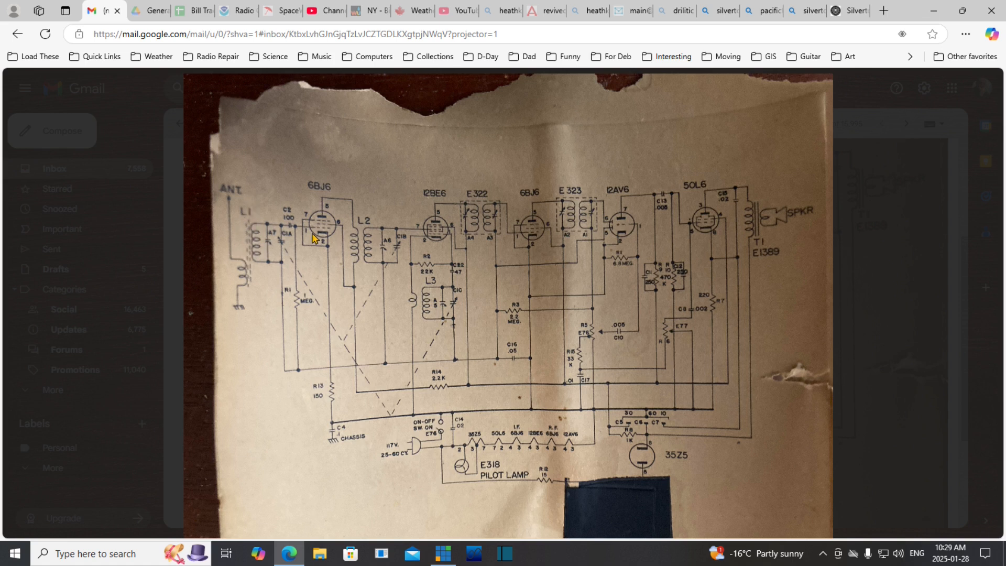
mouse_move(243, 289)
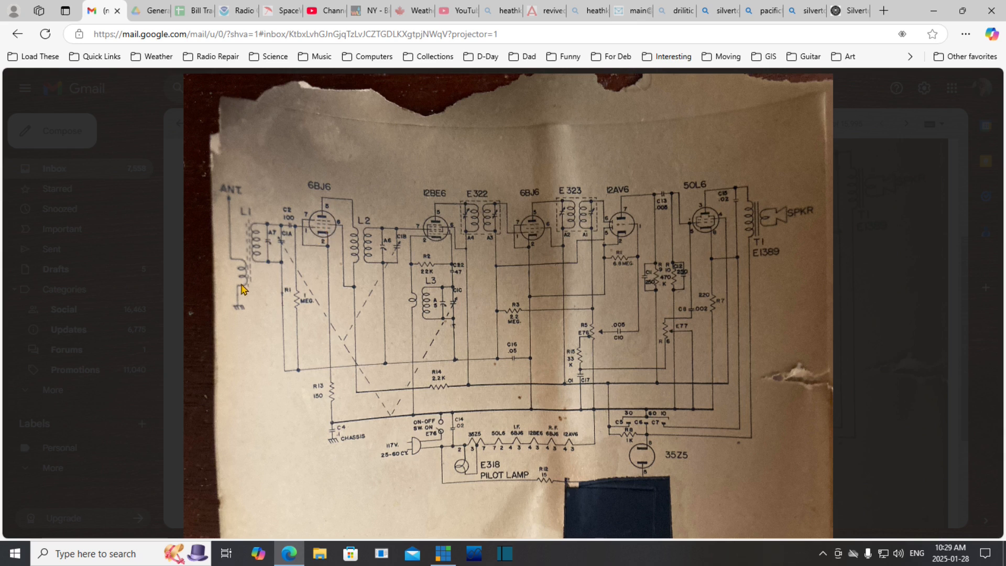
mouse_move(251, 281)
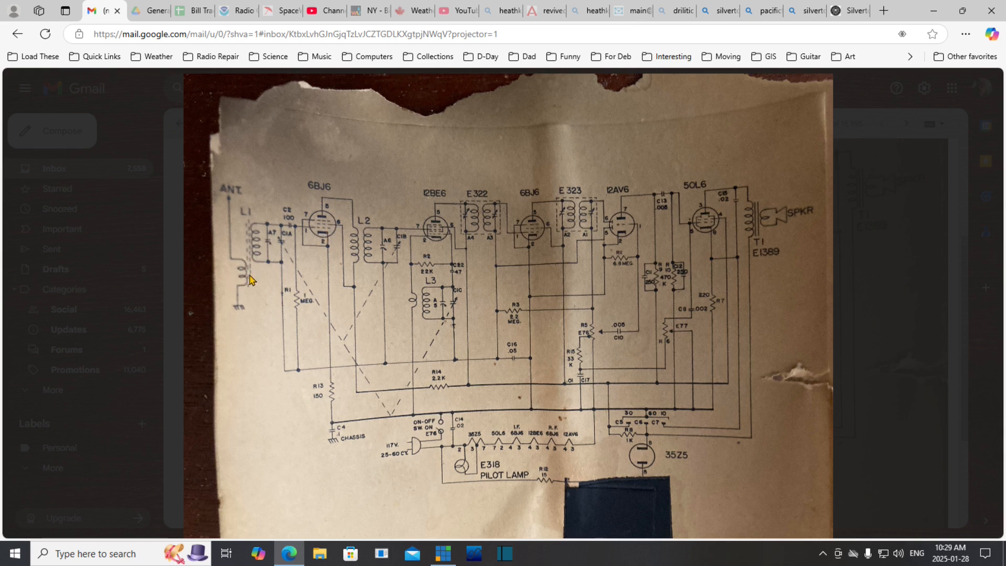
mouse_move(231, 202)
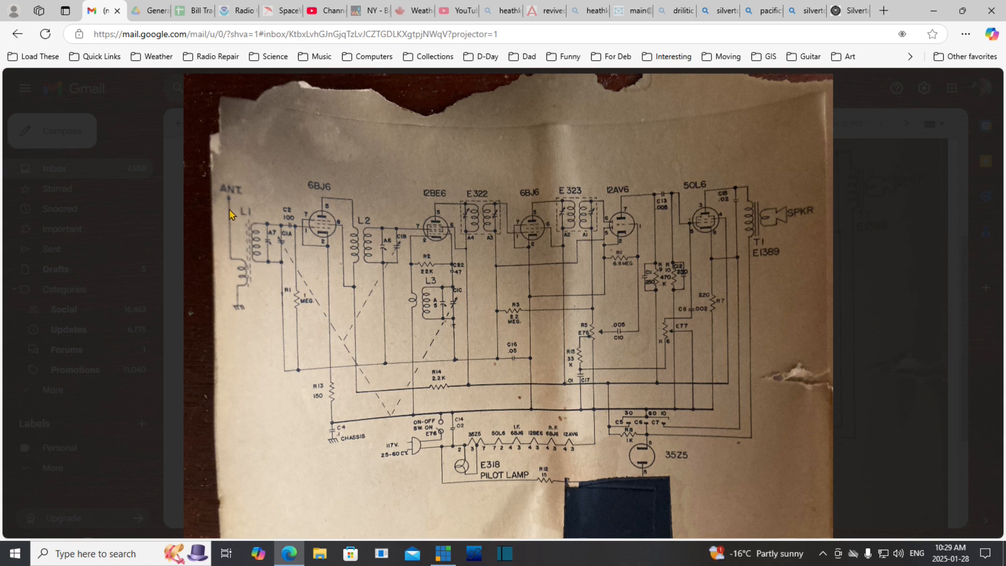
mouse_move(226, 204)
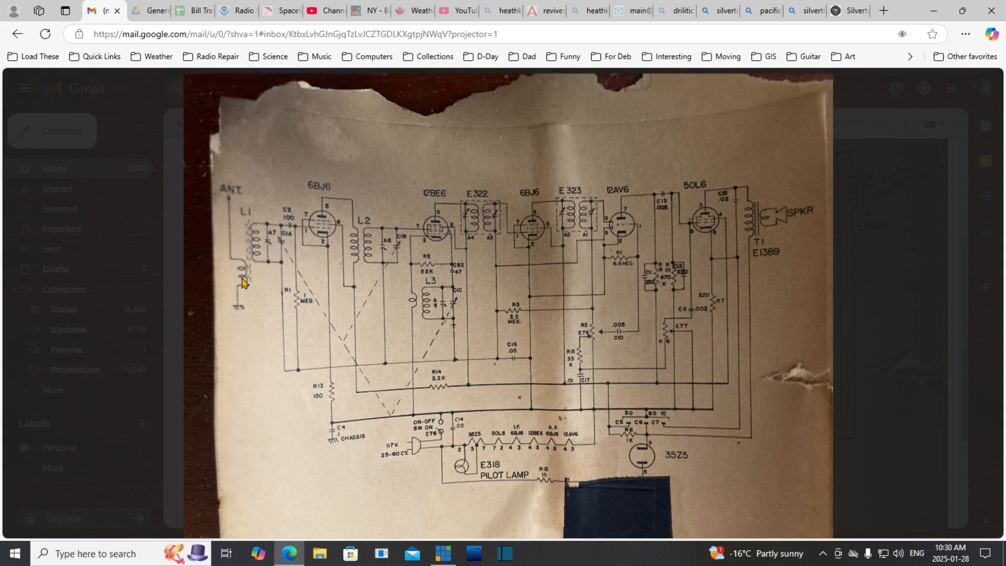
mouse_move(256, 235)
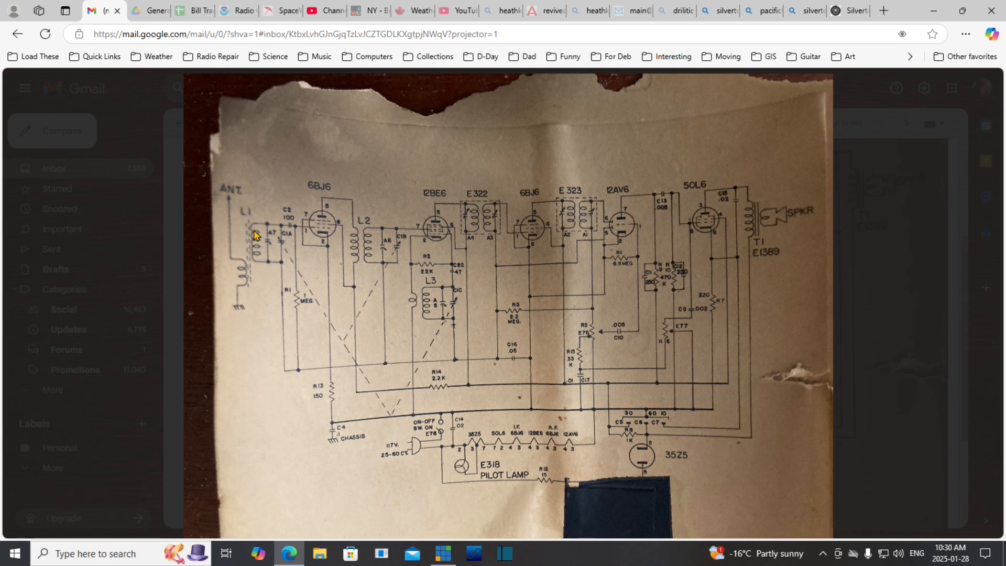
mouse_move(425, 229)
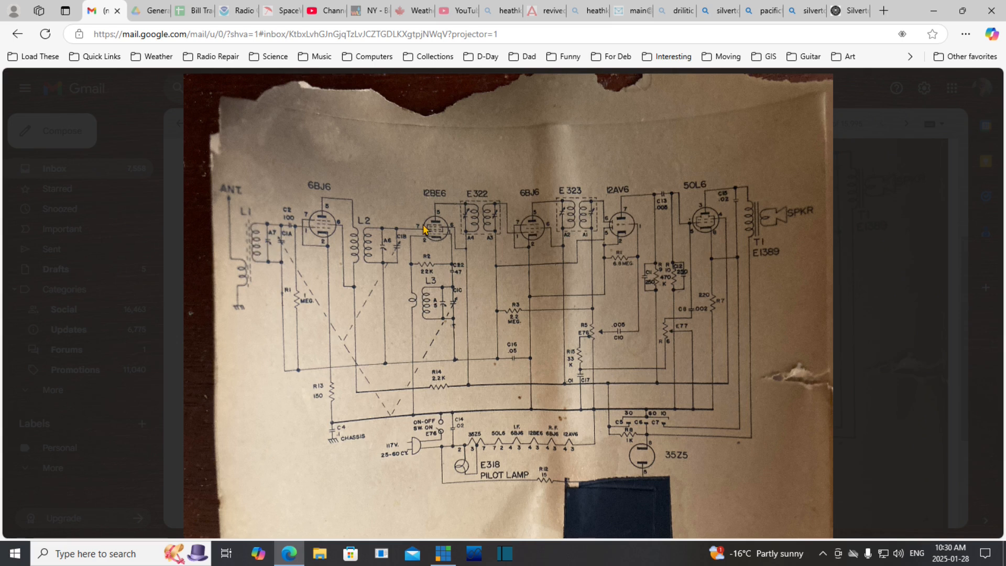
mouse_move(237, 285)
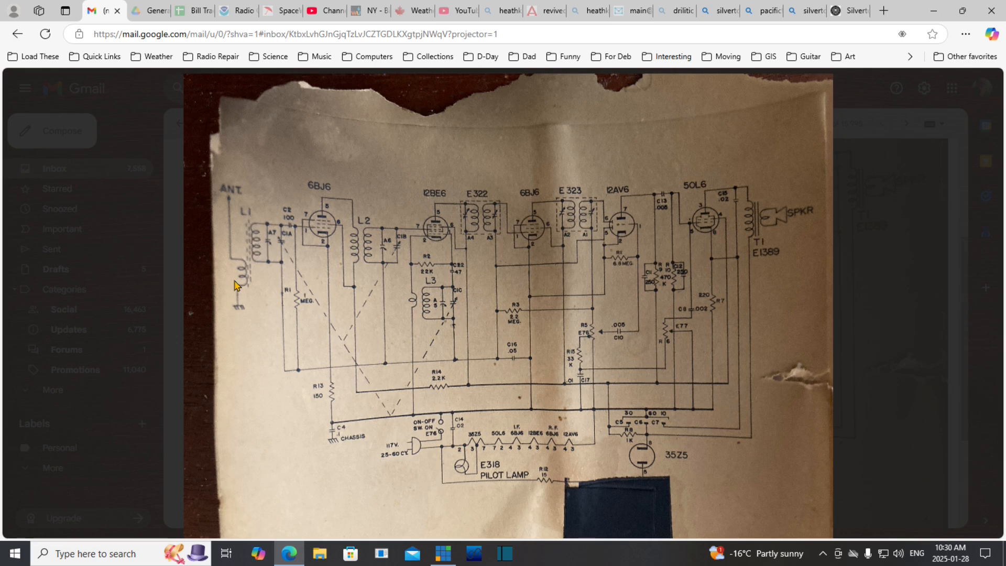
mouse_move(249, 304)
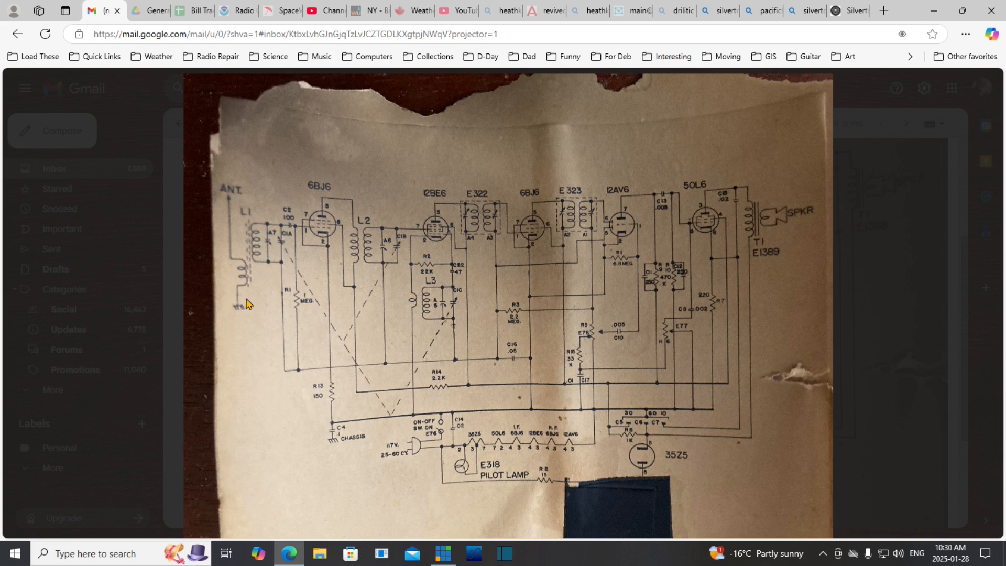
mouse_move(232, 302)
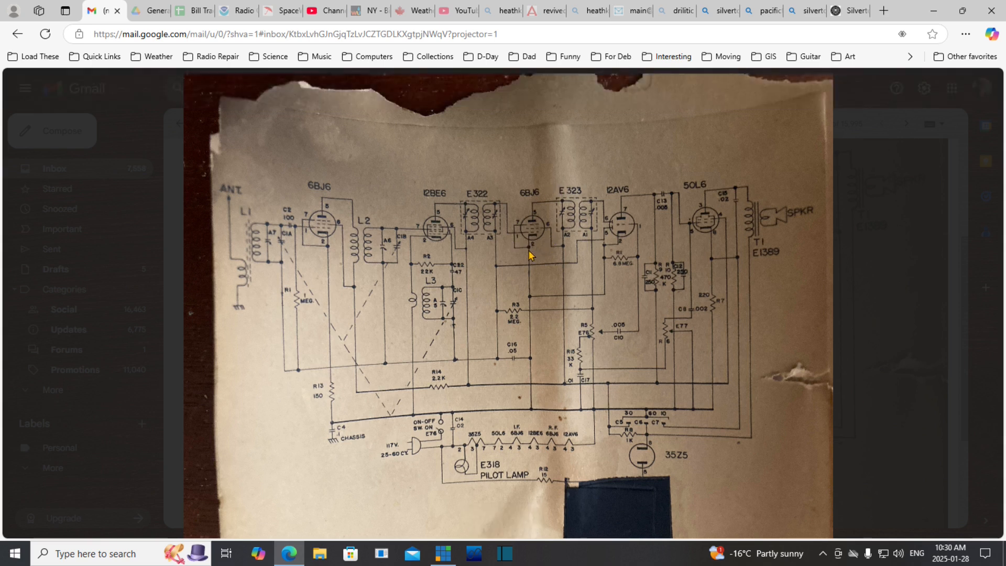
mouse_move(508, 246)
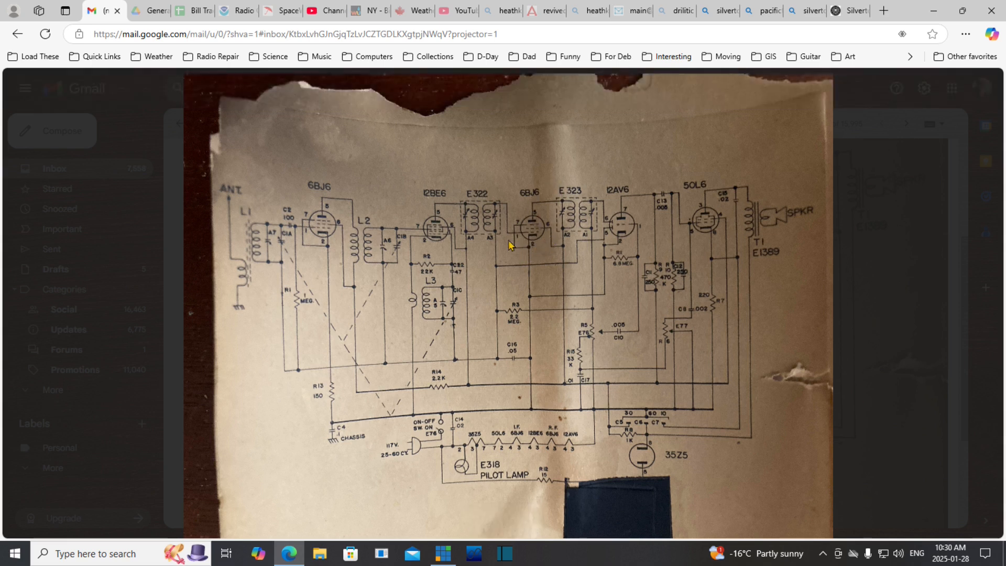
mouse_move(561, 235)
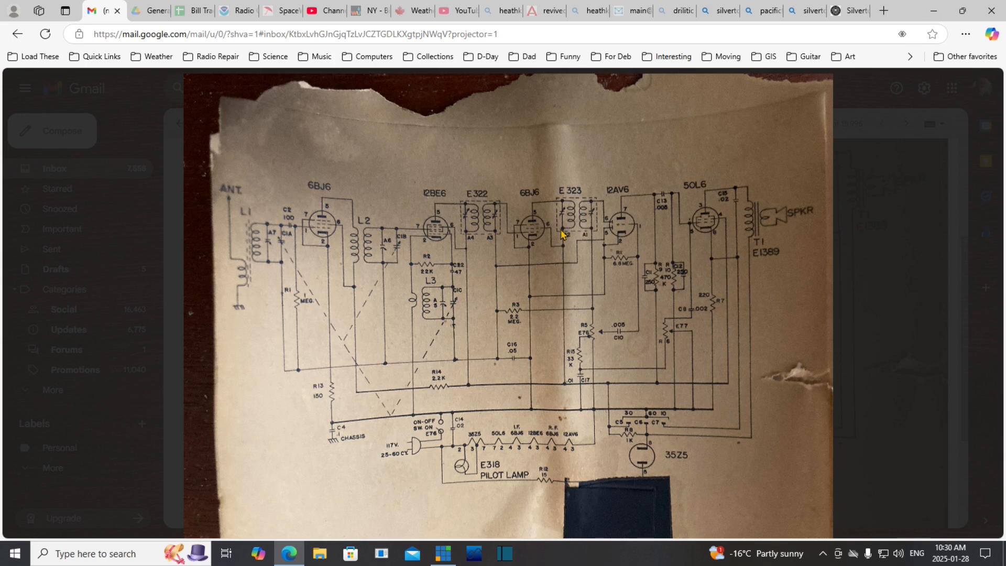
mouse_move(263, 217)
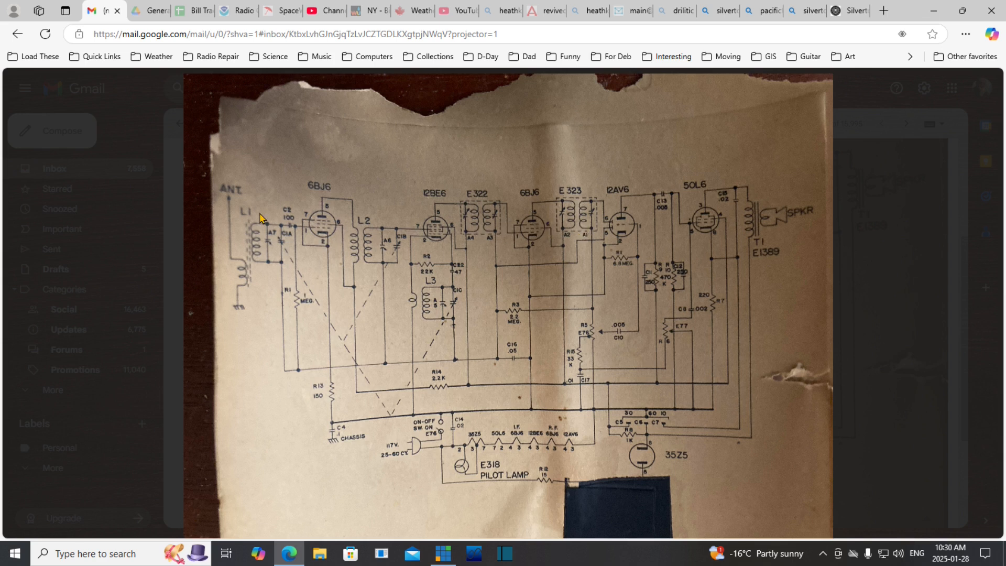
mouse_move(259, 247)
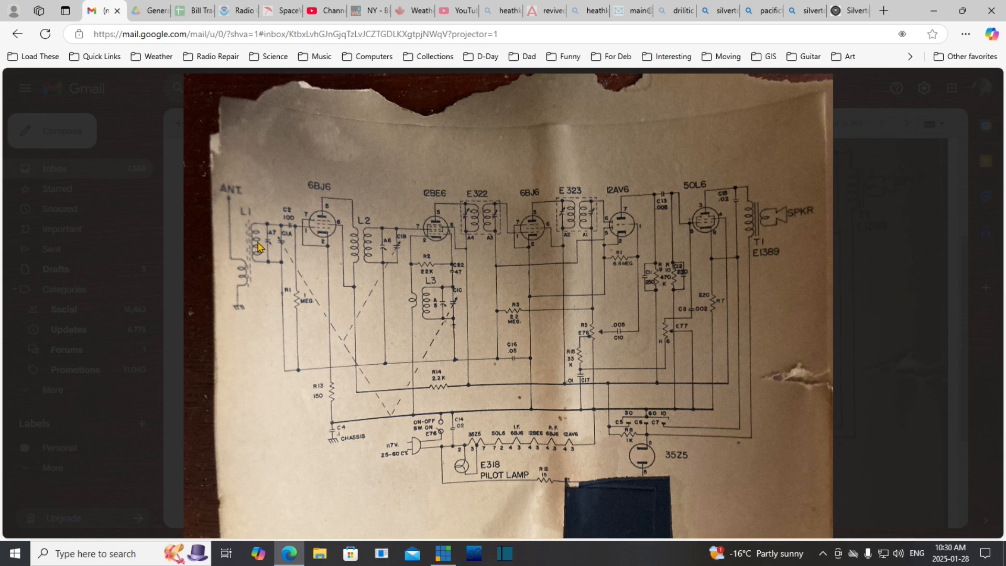
mouse_move(363, 231)
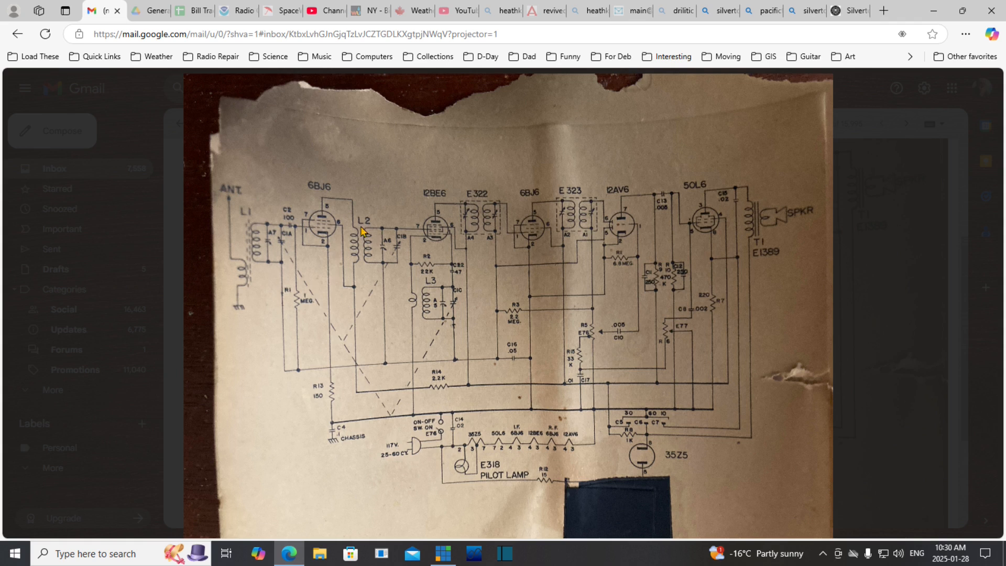
mouse_move(322, 200)
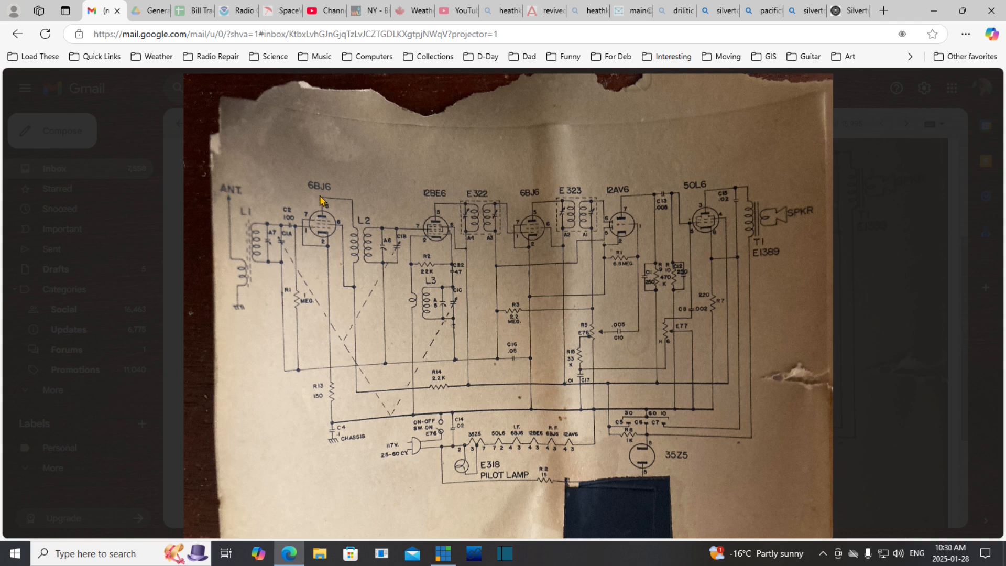
mouse_move(315, 249)
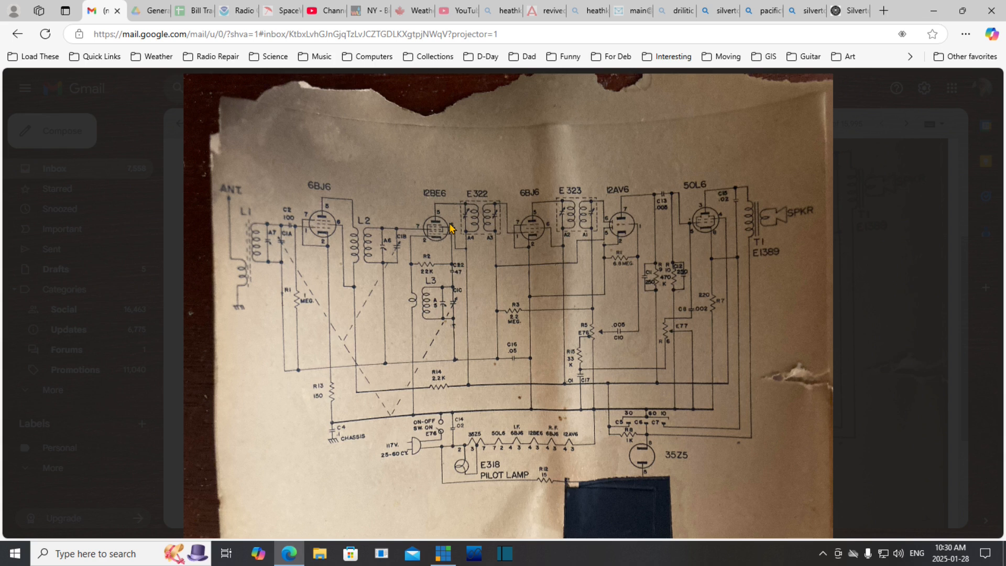
mouse_move(361, 233)
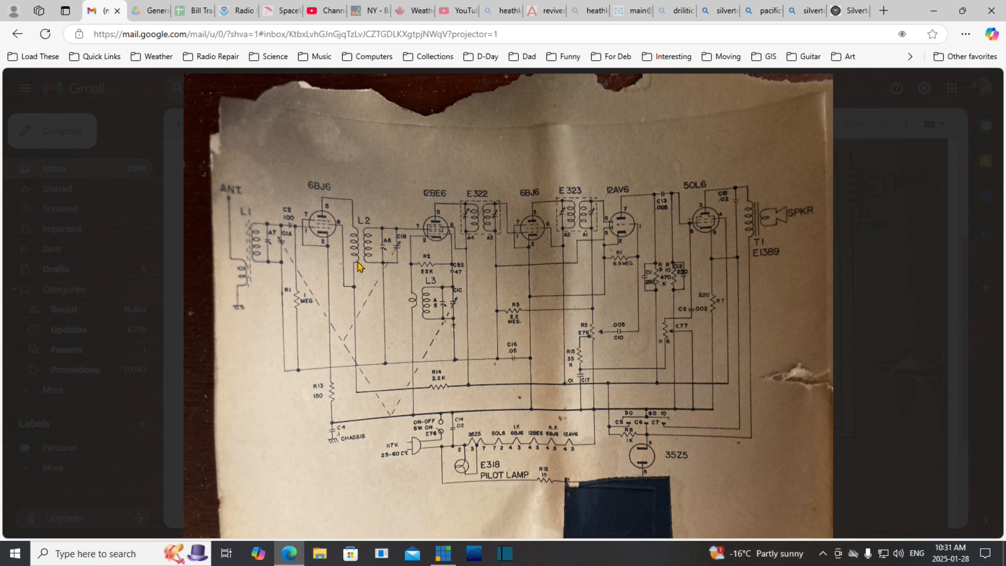
mouse_move(454, 307)
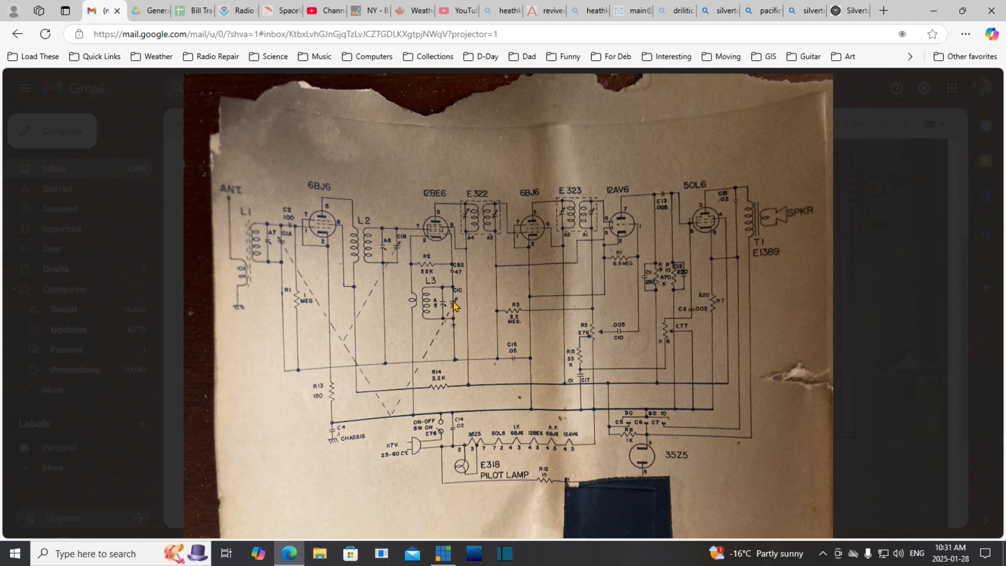
mouse_move(461, 312)
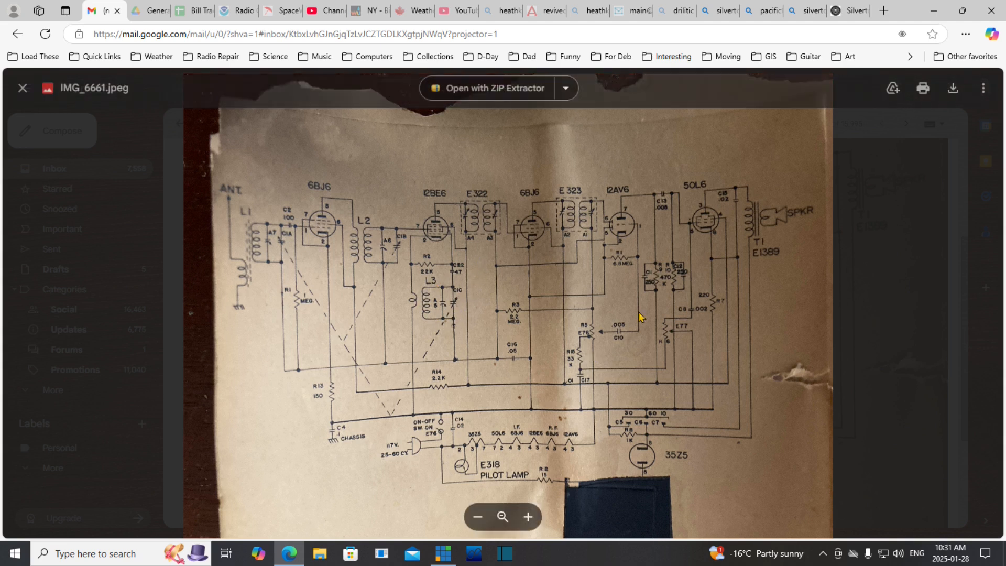
mouse_move(491, 280)
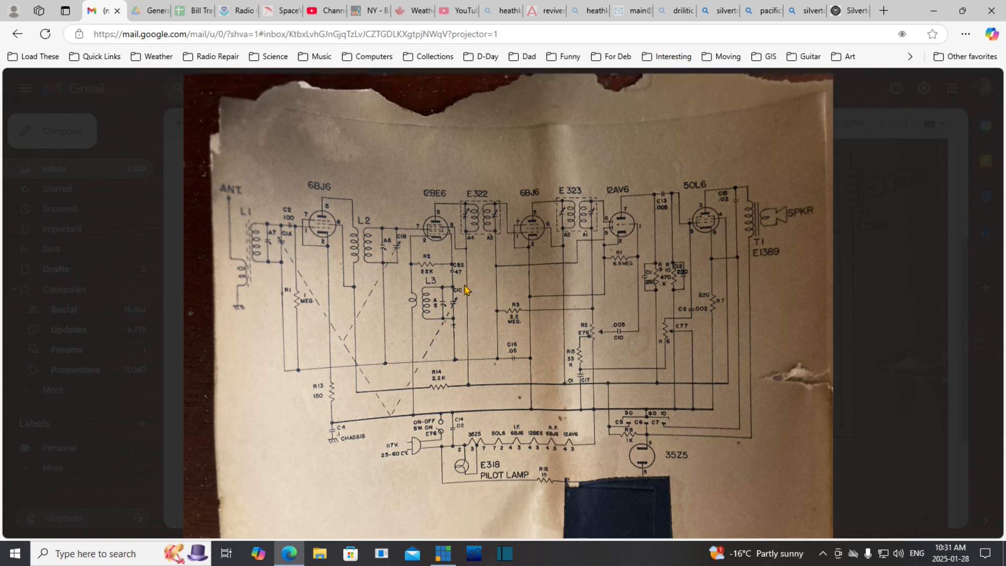
mouse_move(451, 266)
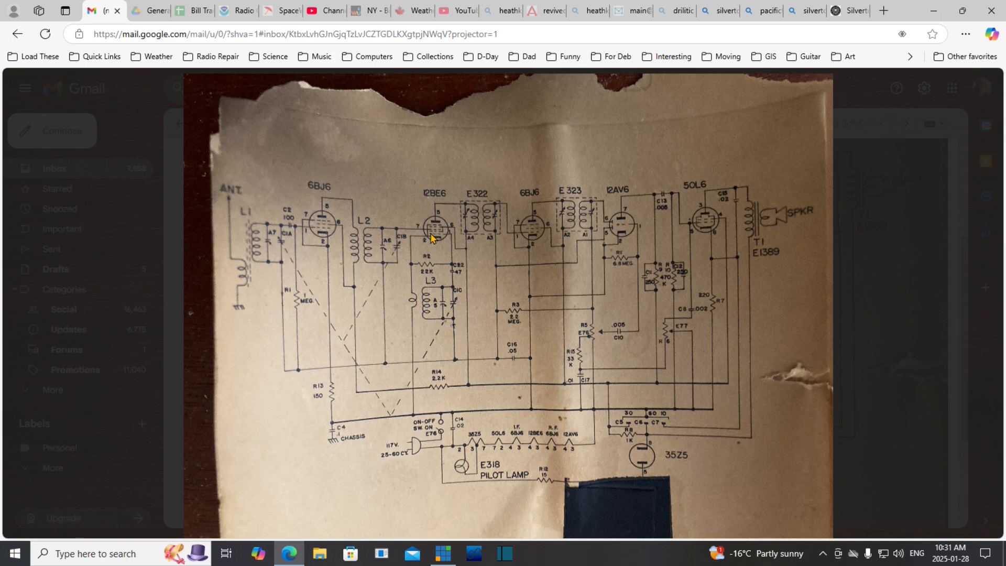
mouse_move(441, 235)
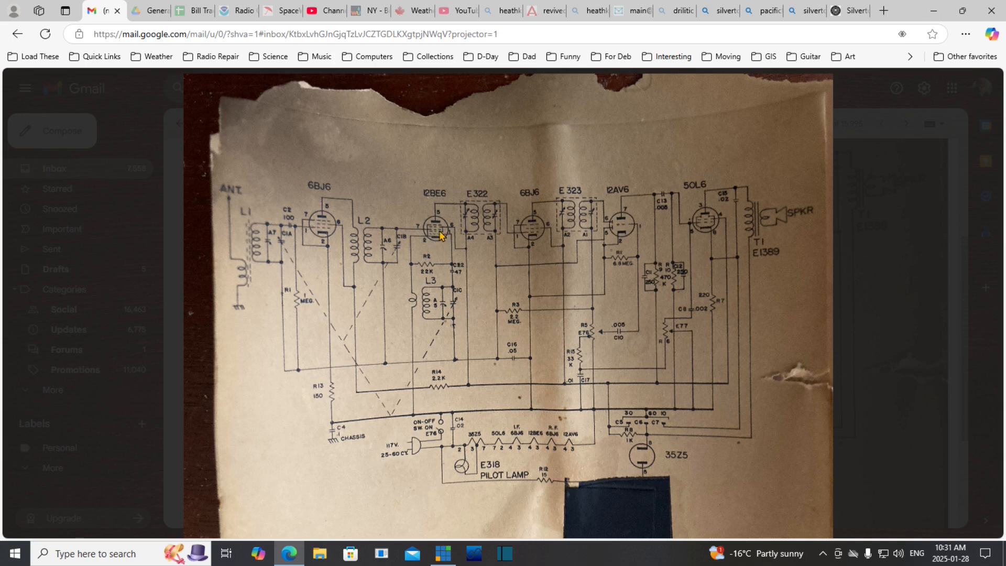
mouse_move(441, 235)
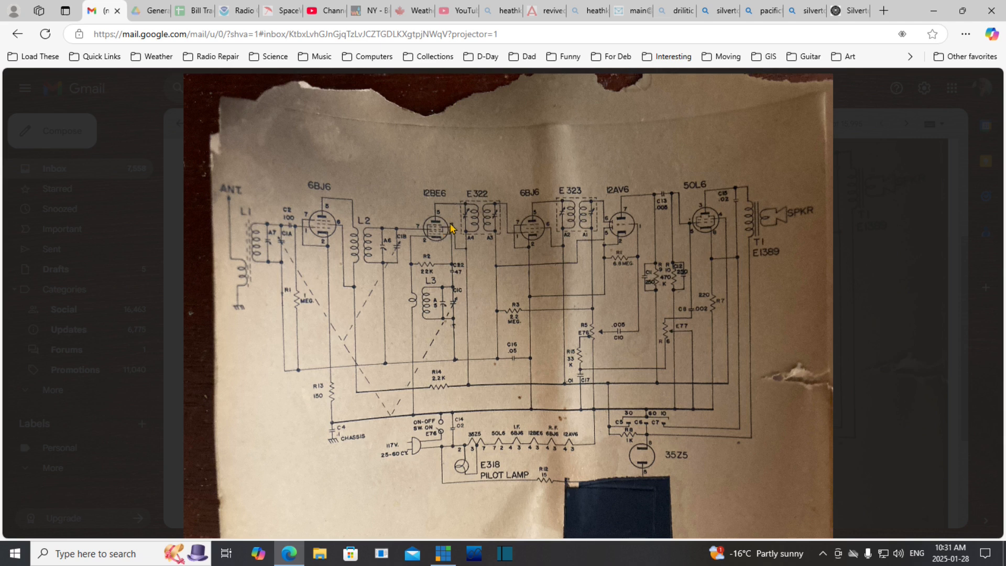
mouse_move(462, 262)
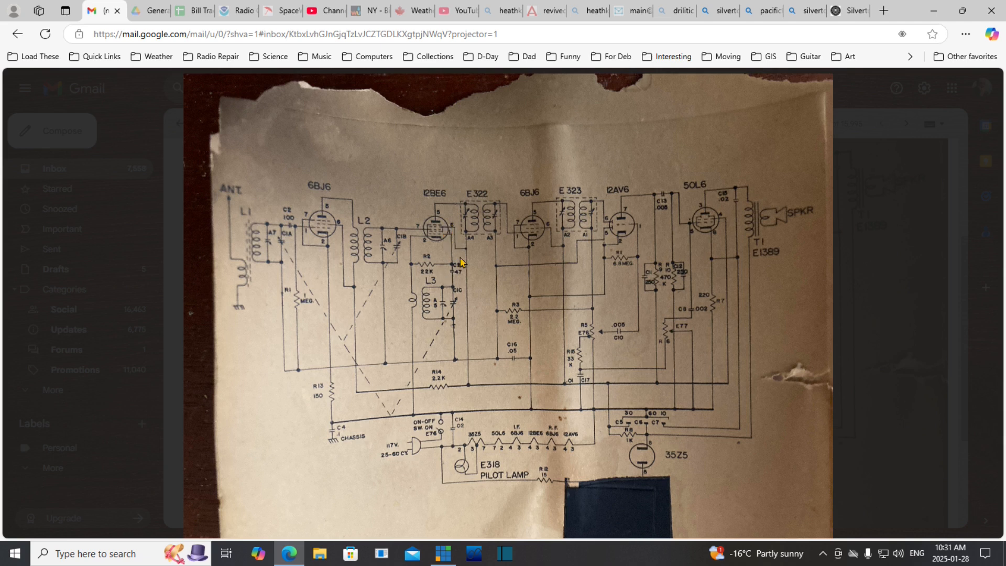
mouse_move(469, 302)
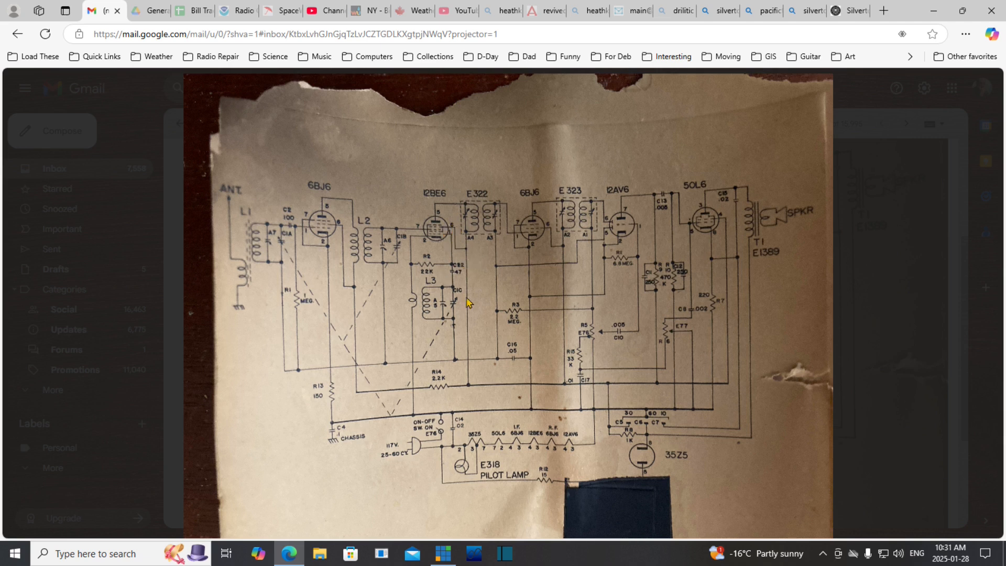
mouse_move(468, 254)
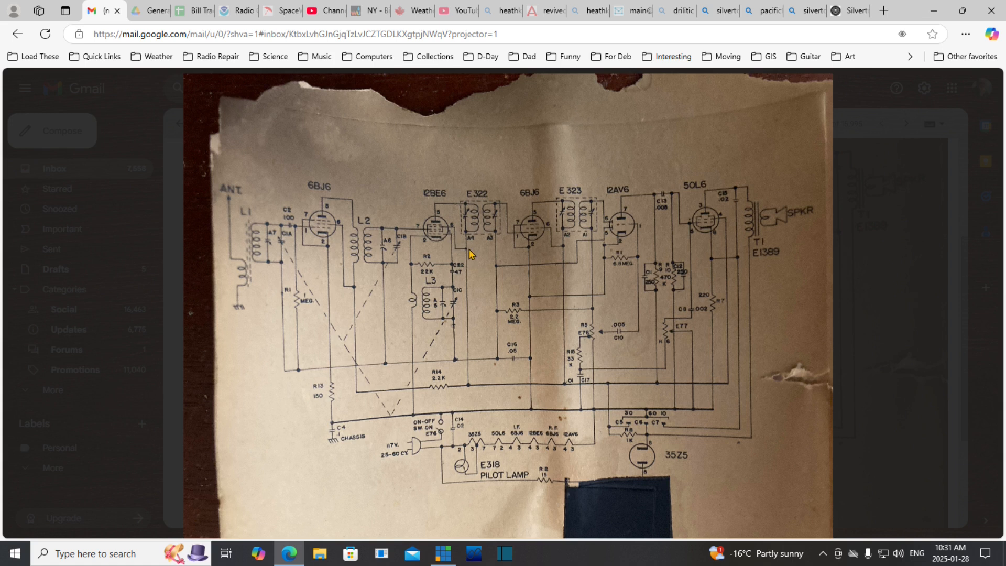
mouse_move(446, 237)
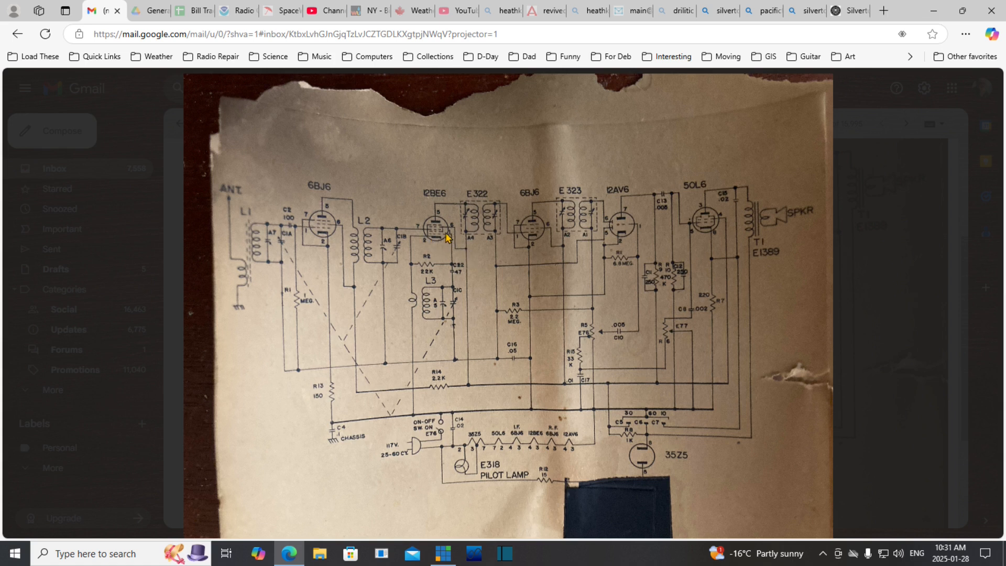
mouse_move(451, 252)
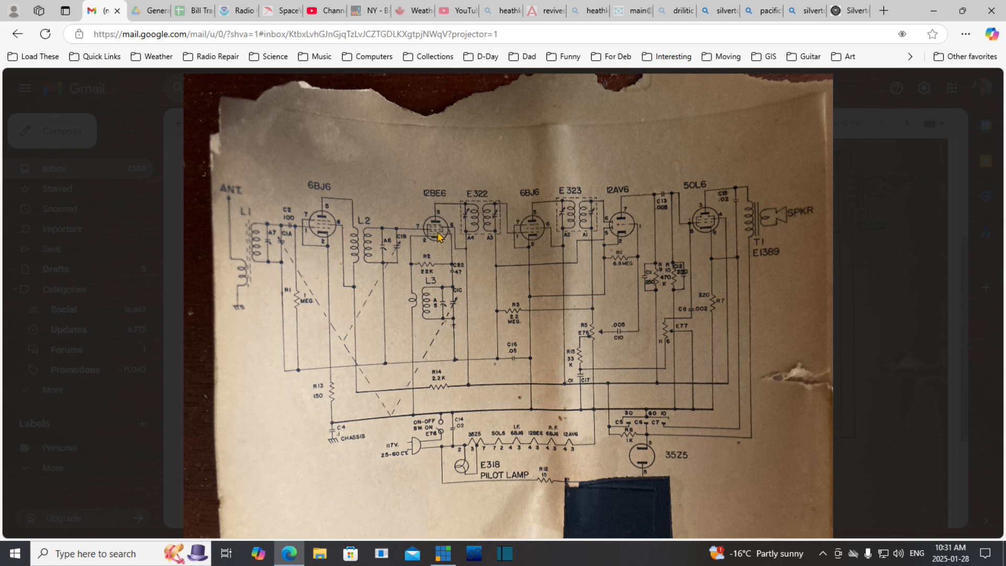
mouse_move(459, 244)
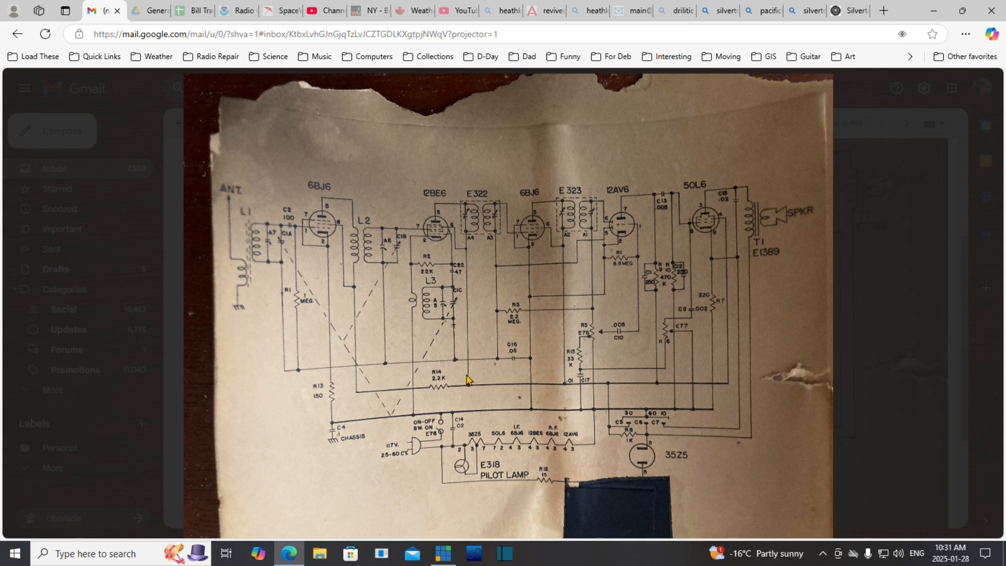
mouse_move(427, 314)
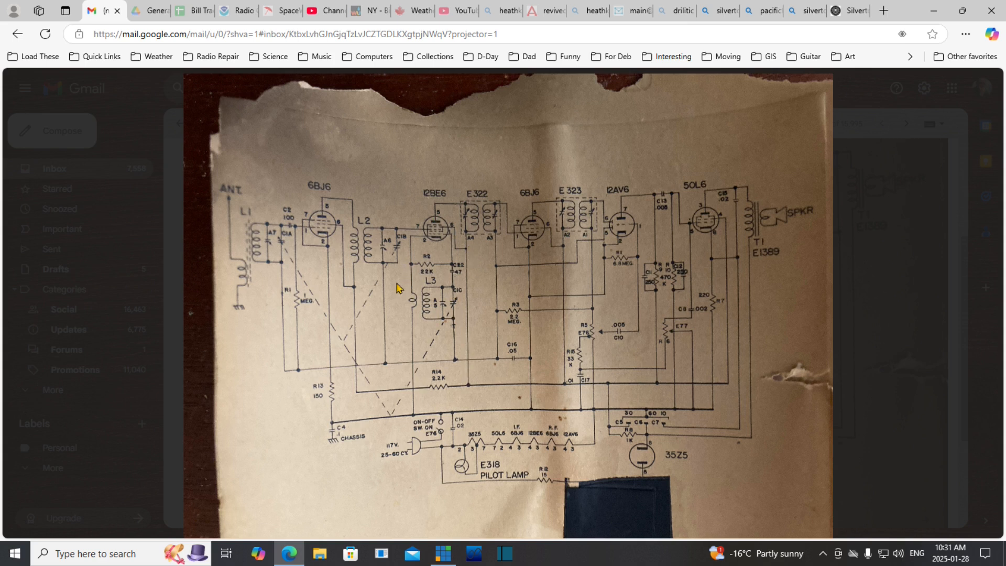
mouse_move(450, 326)
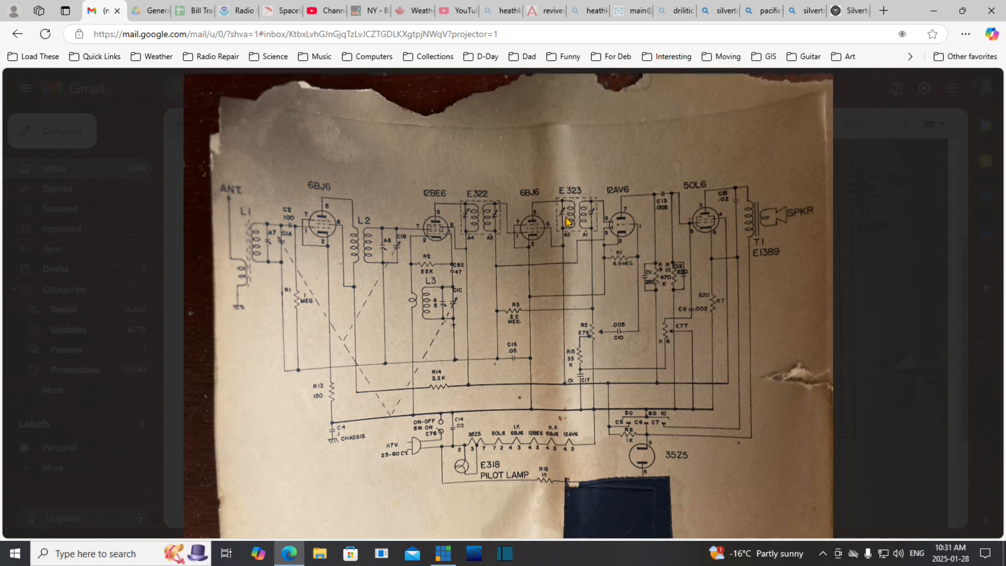
mouse_move(614, 201)
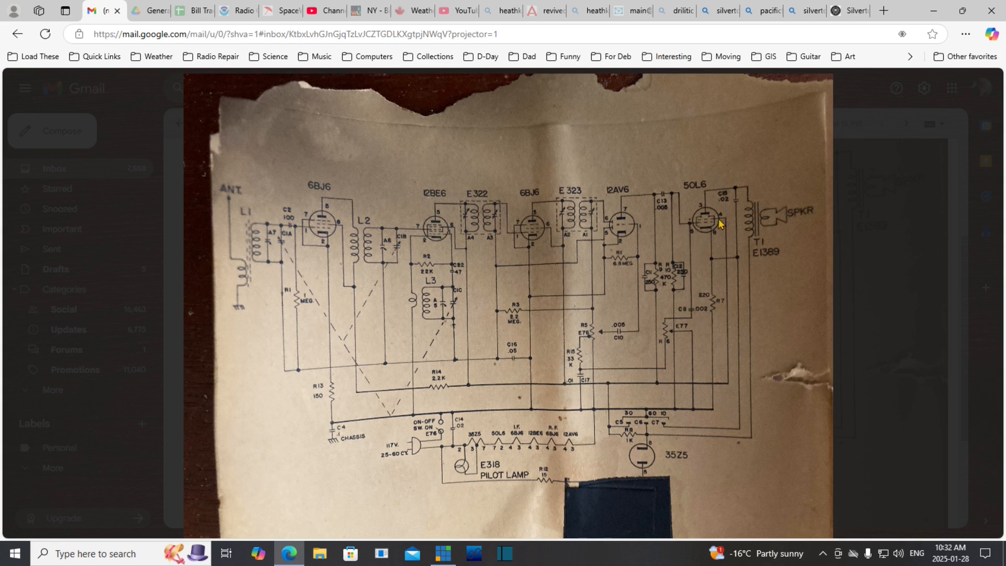
mouse_move(669, 199)
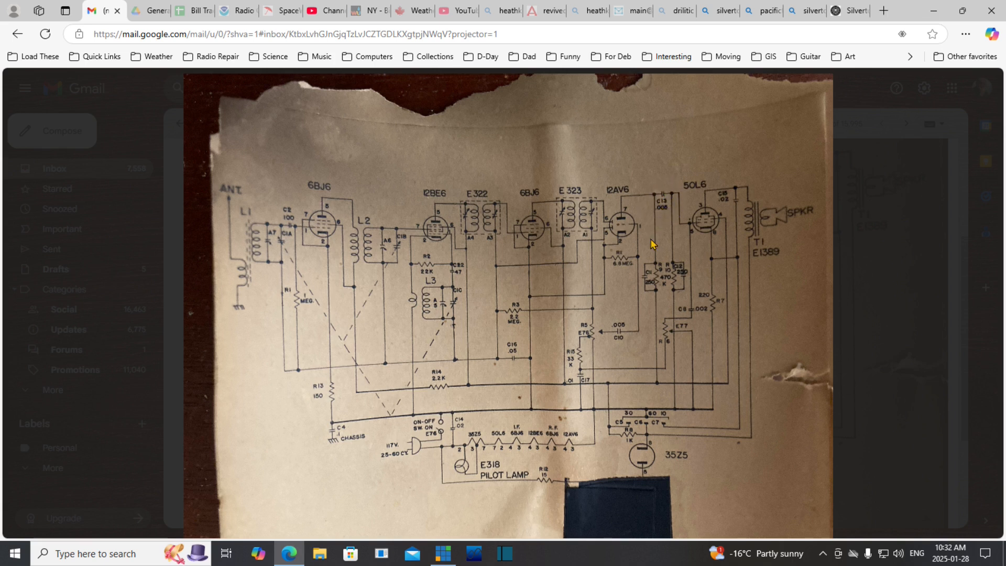
mouse_move(688, 246)
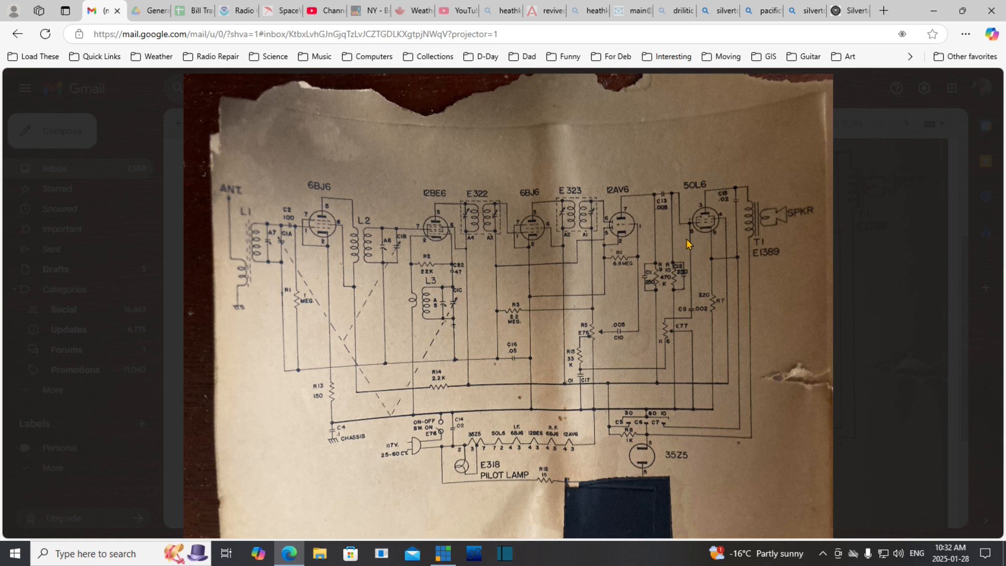
mouse_move(671, 186)
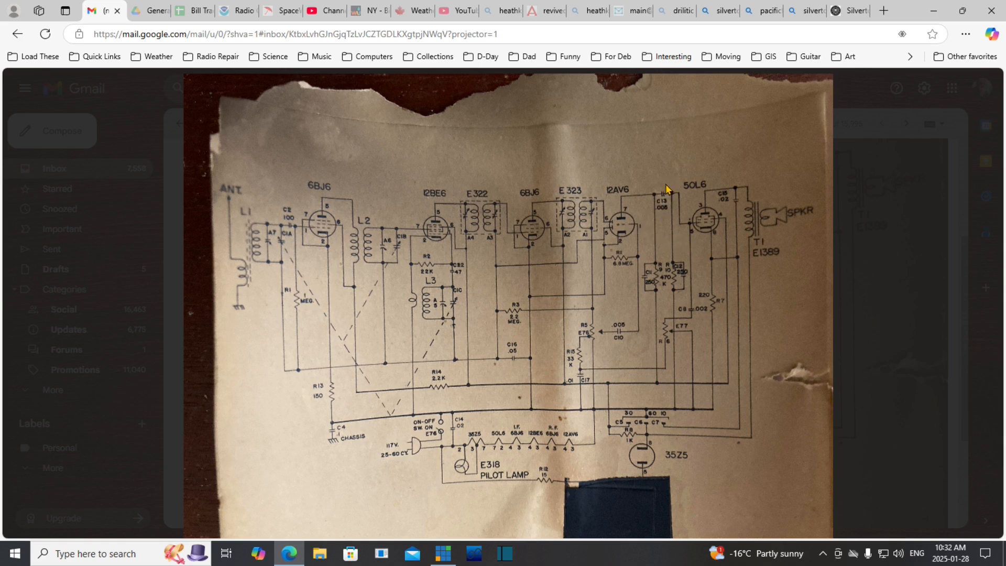
mouse_move(674, 234)
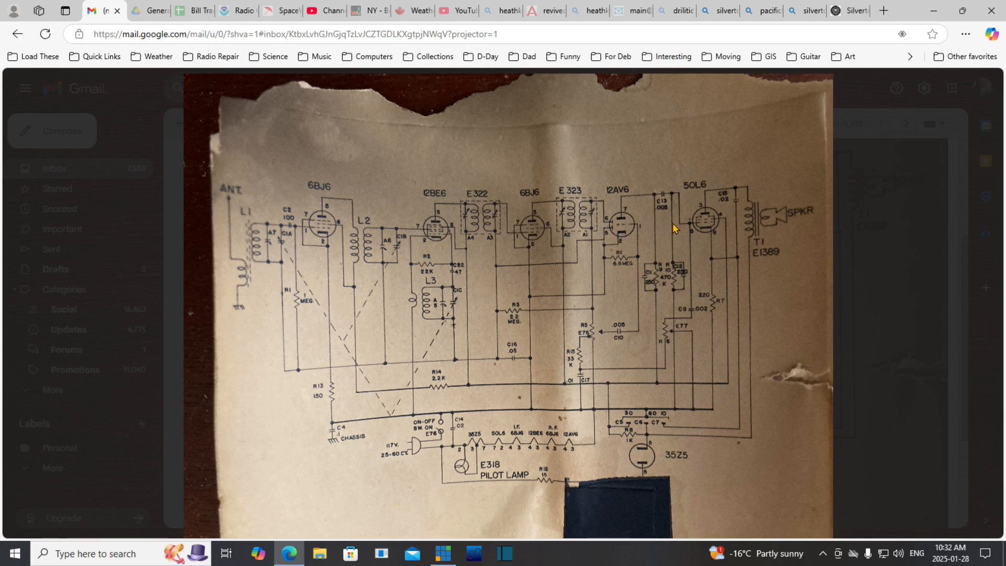
mouse_move(681, 249)
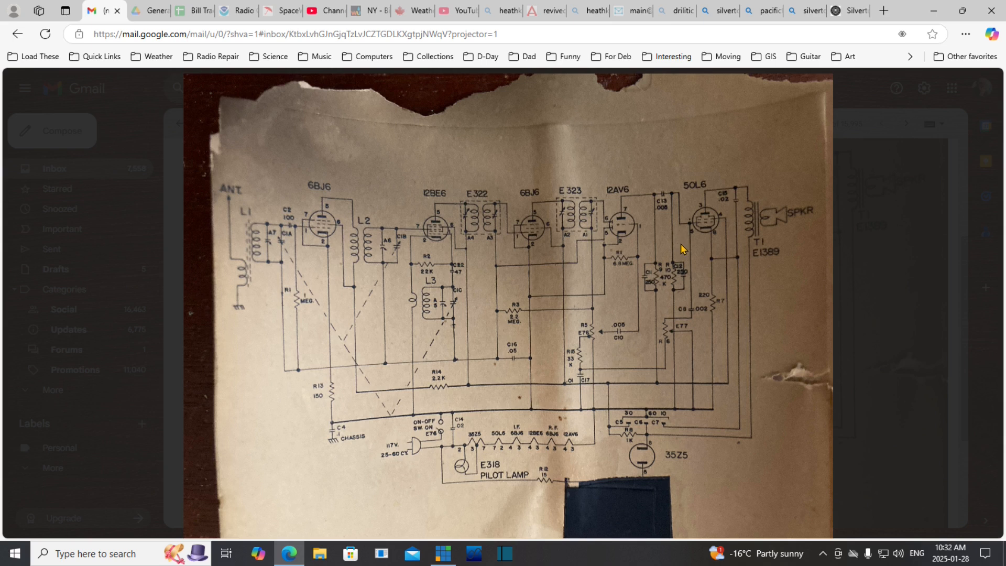
mouse_move(674, 243)
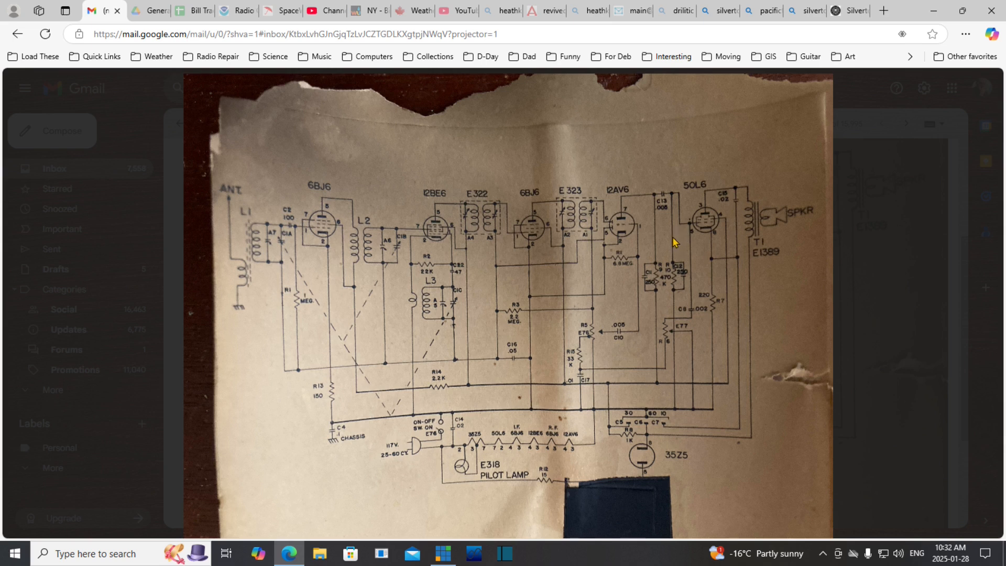
mouse_move(646, 194)
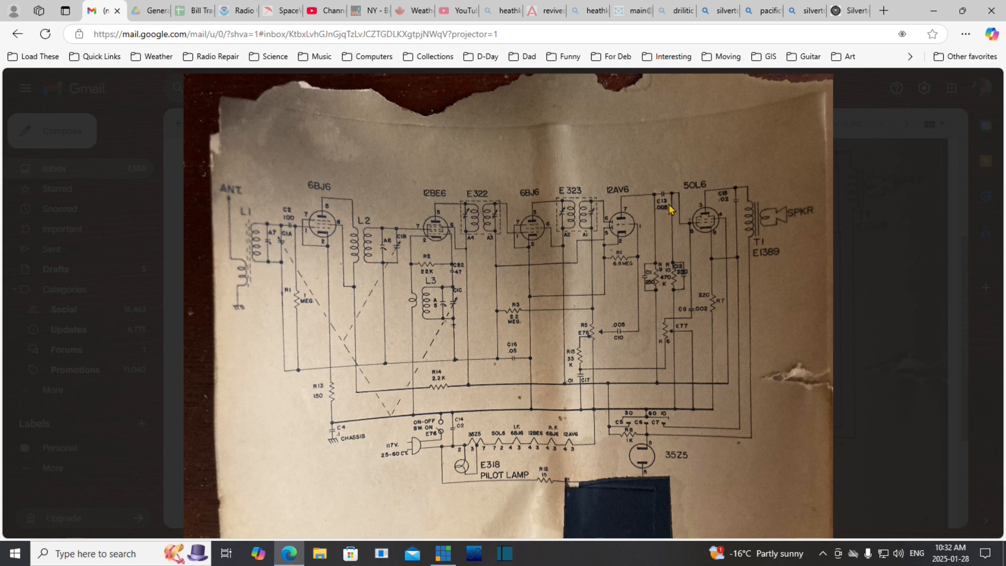
mouse_move(675, 211)
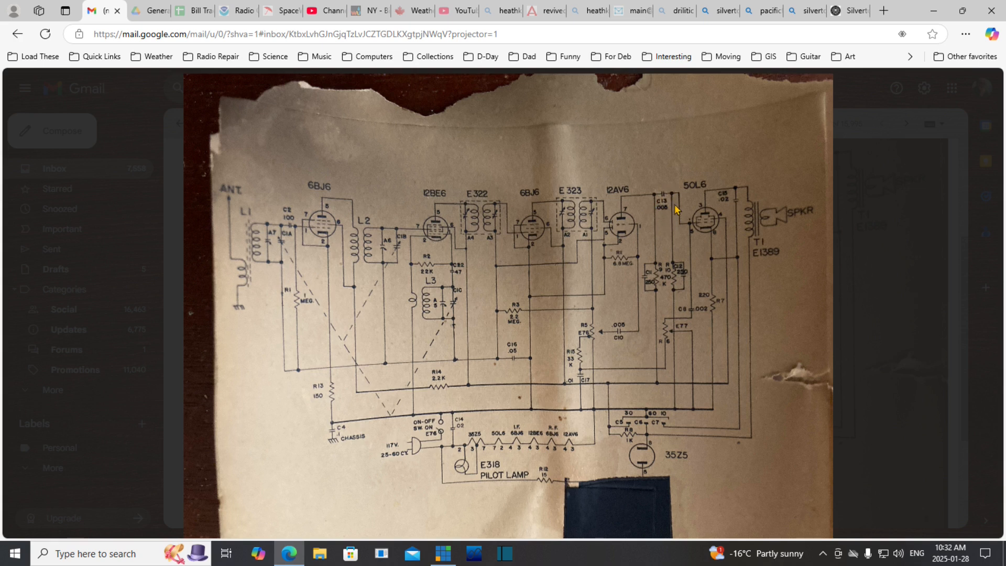
mouse_move(686, 334)
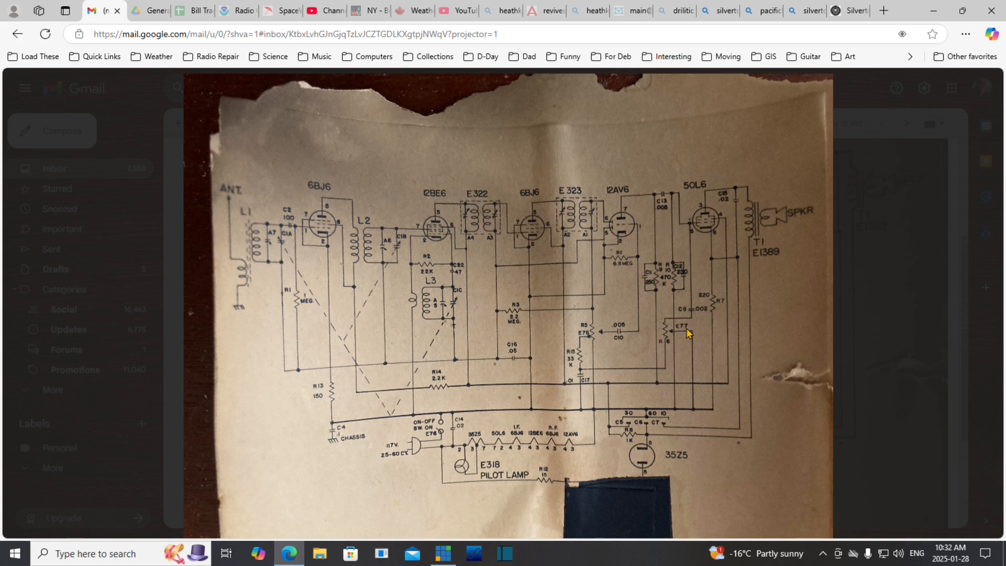
mouse_move(666, 361)
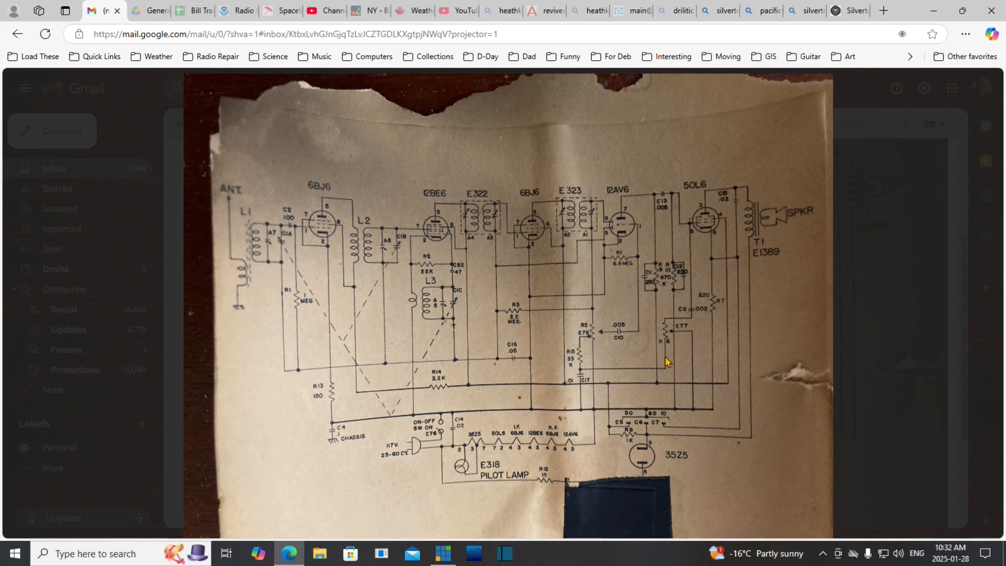
mouse_move(667, 354)
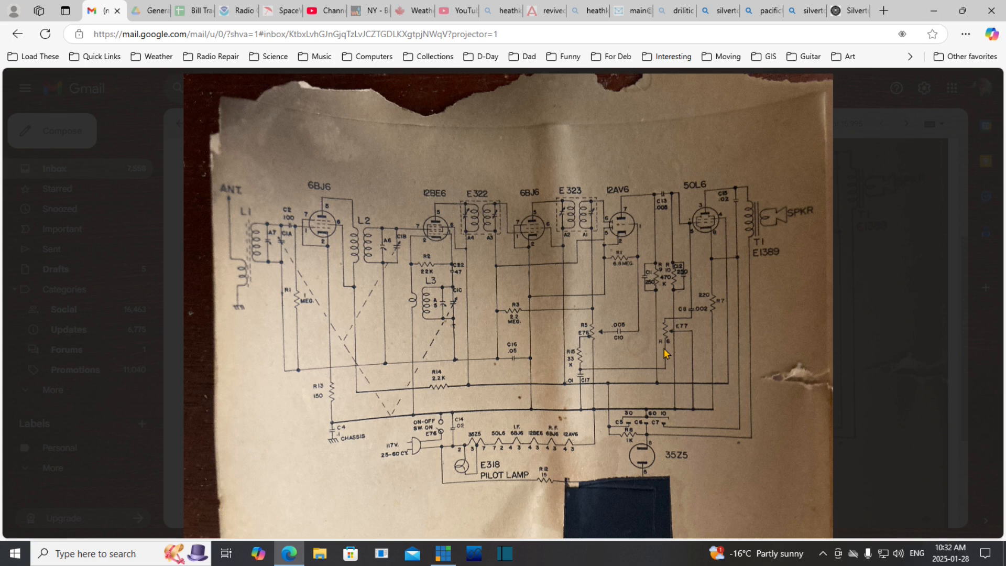
mouse_move(686, 314)
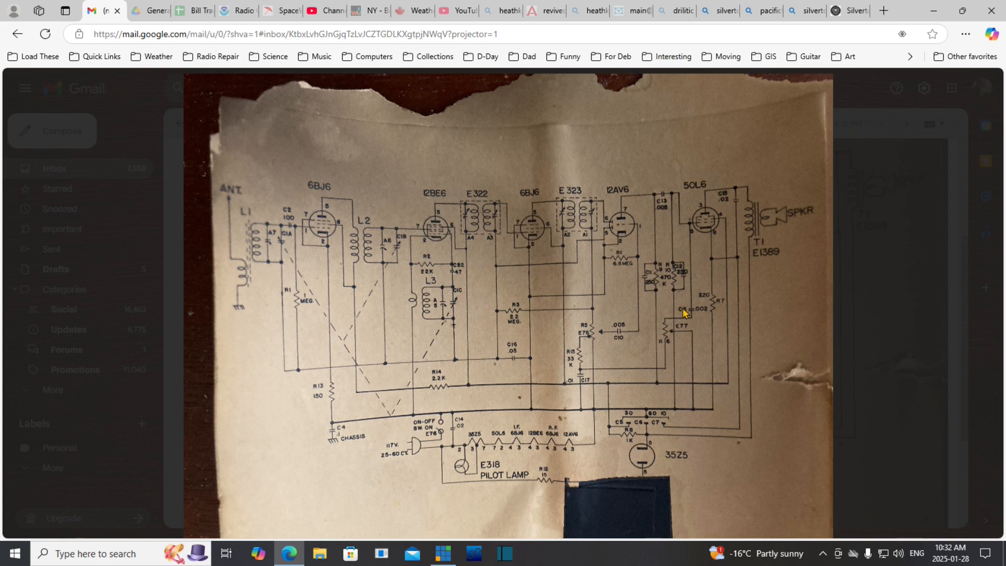
mouse_move(563, 345)
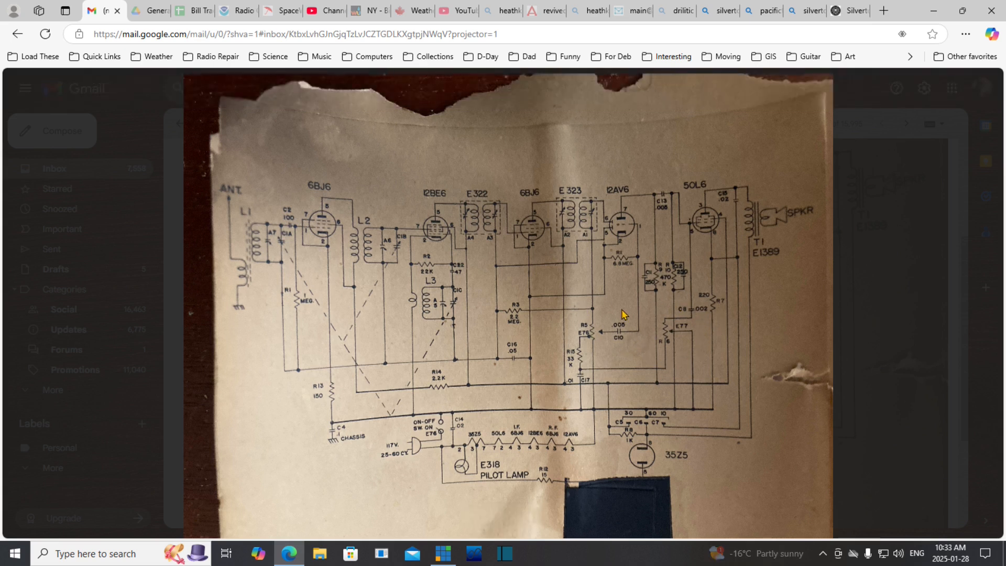
mouse_move(608, 345)
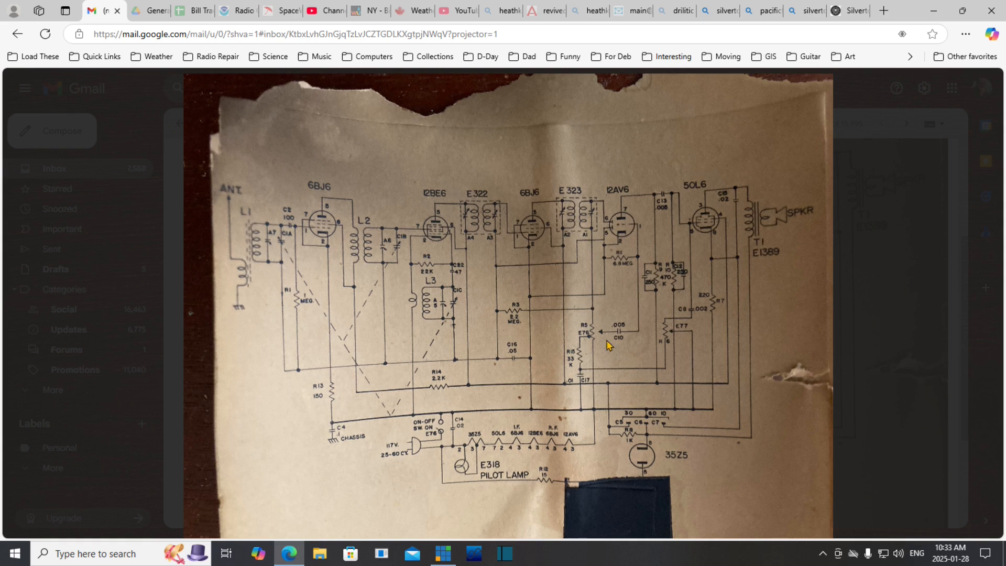
mouse_move(603, 378)
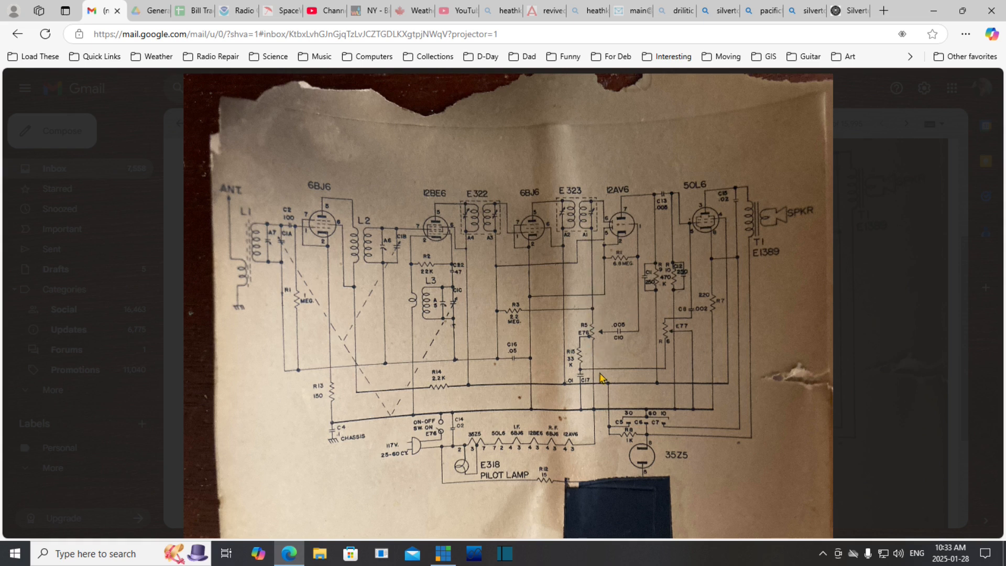
mouse_move(608, 375)
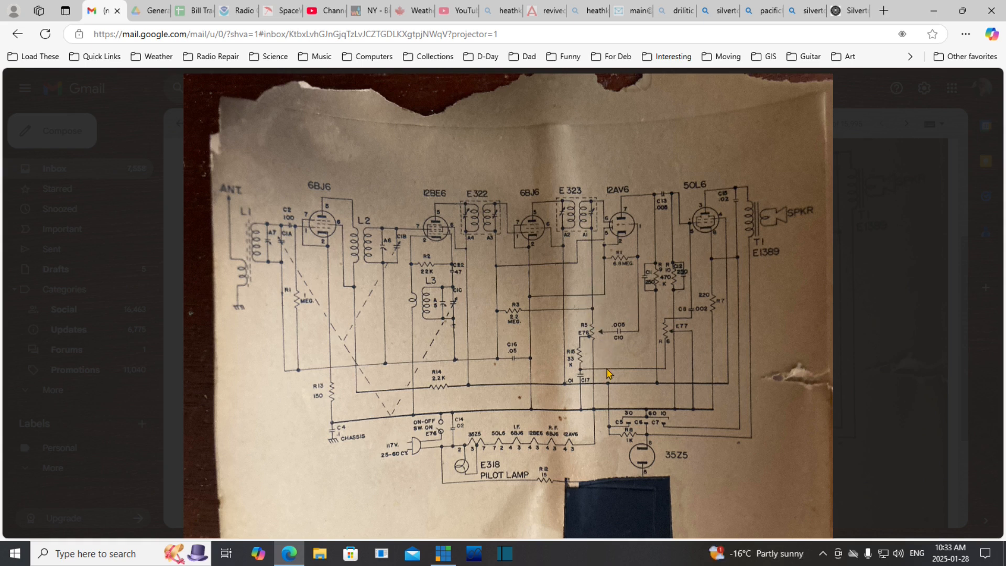
mouse_move(707, 324)
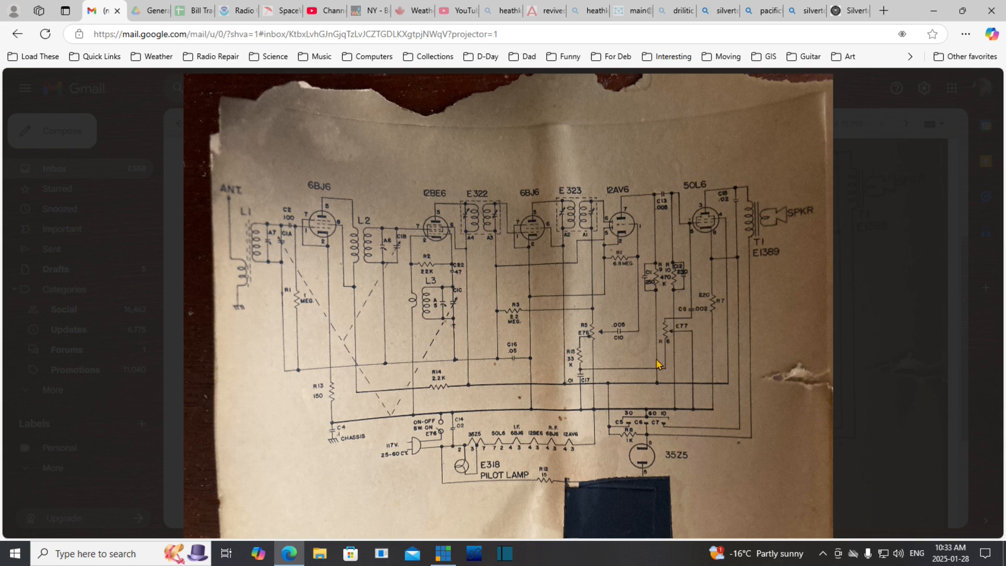
mouse_move(577, 339)
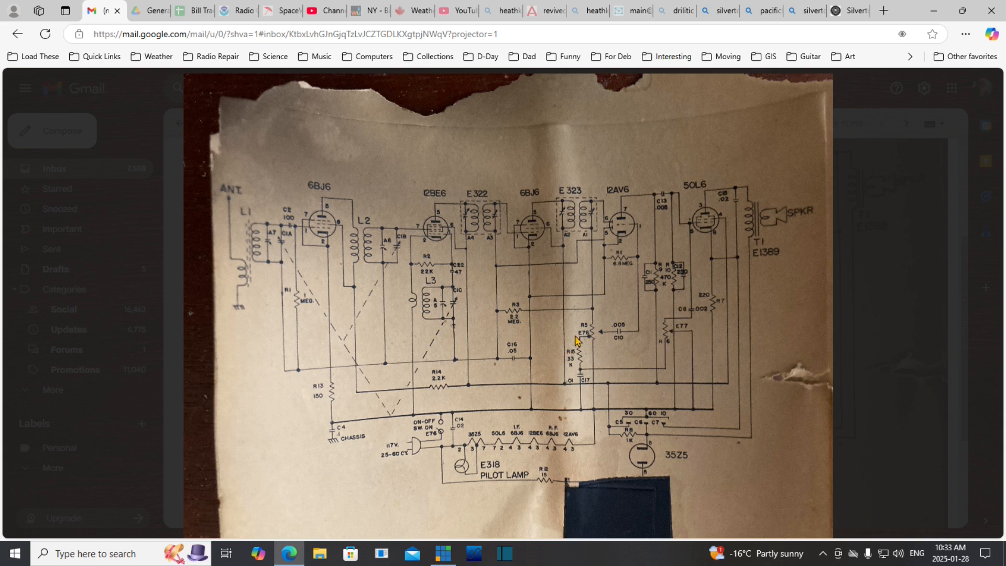
mouse_move(598, 338)
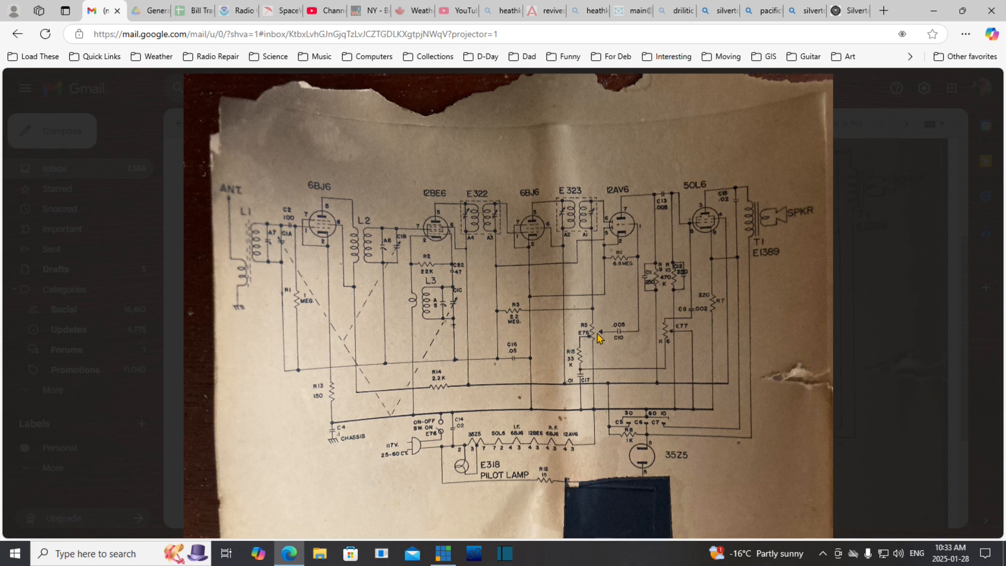
mouse_move(593, 343)
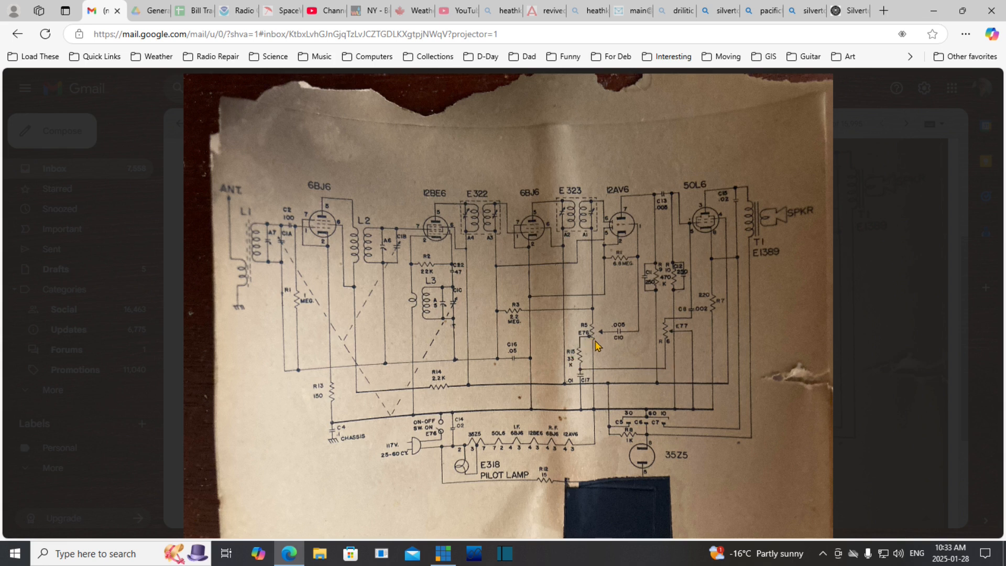
mouse_move(591, 346)
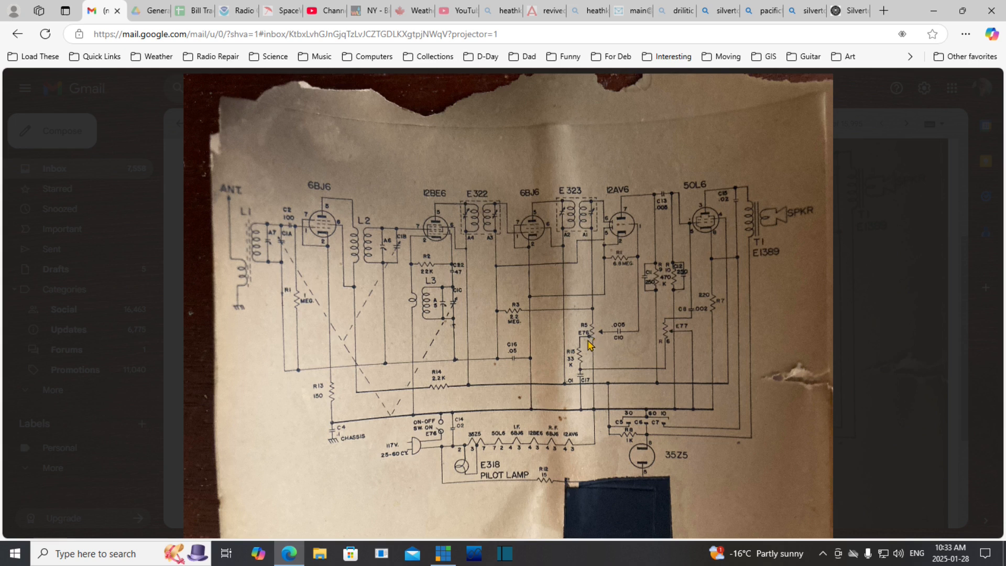
mouse_move(597, 345)
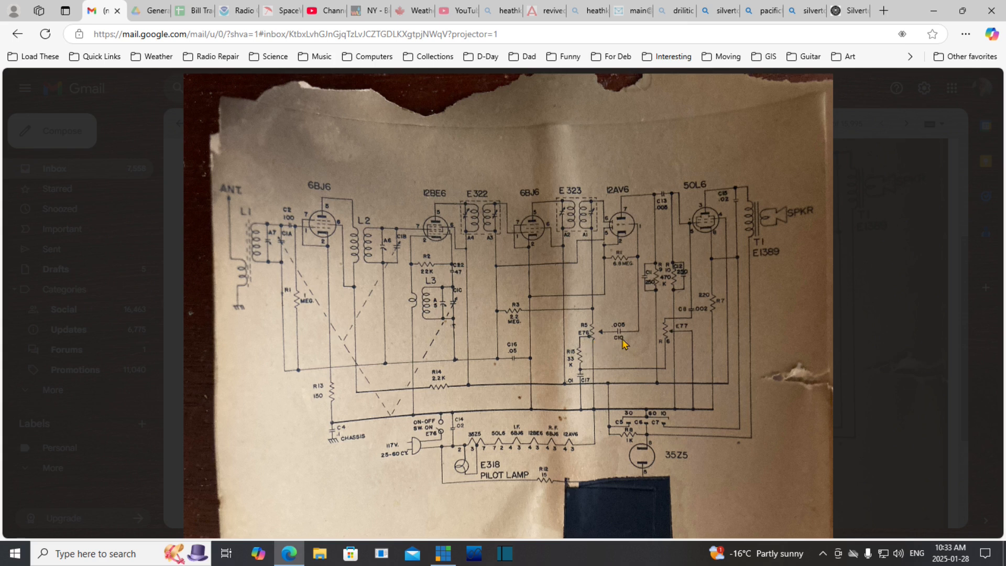
click(625, 343)
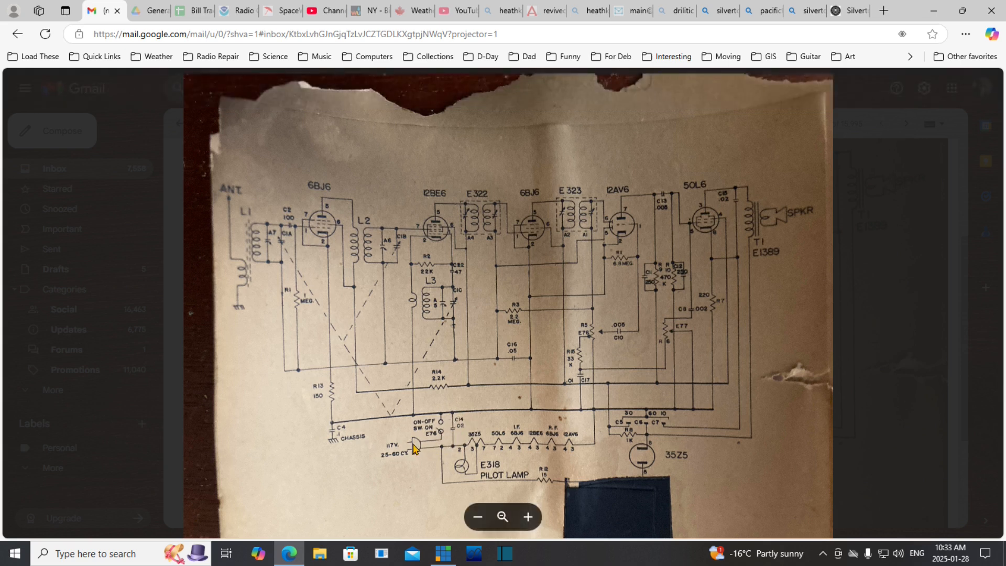
mouse_move(487, 402)
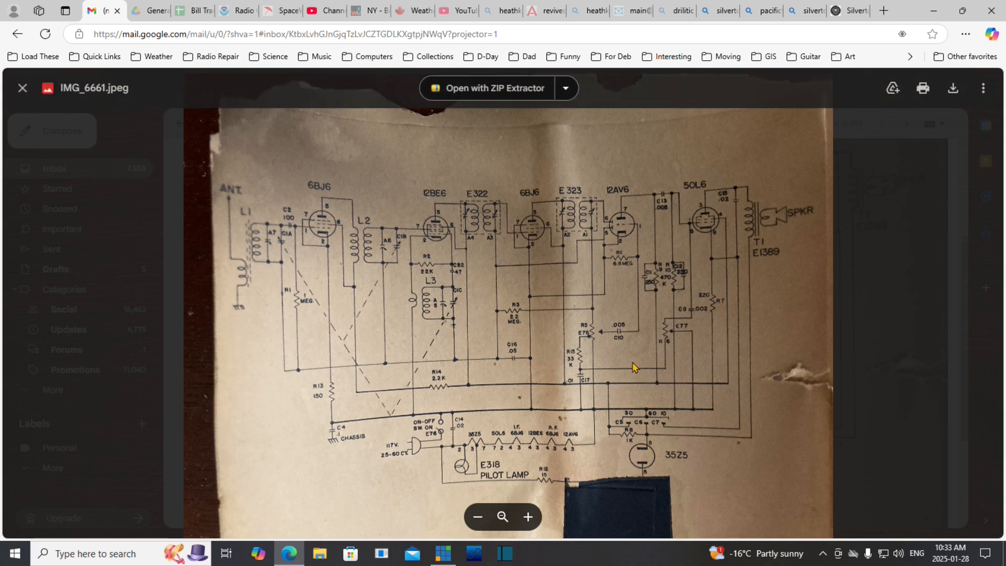
mouse_move(604, 289)
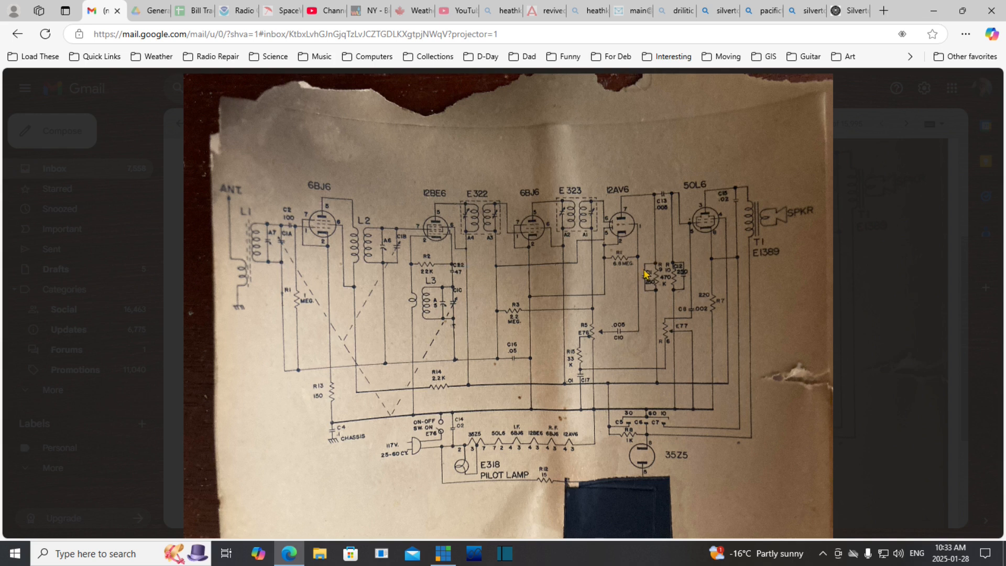
mouse_move(664, 225)
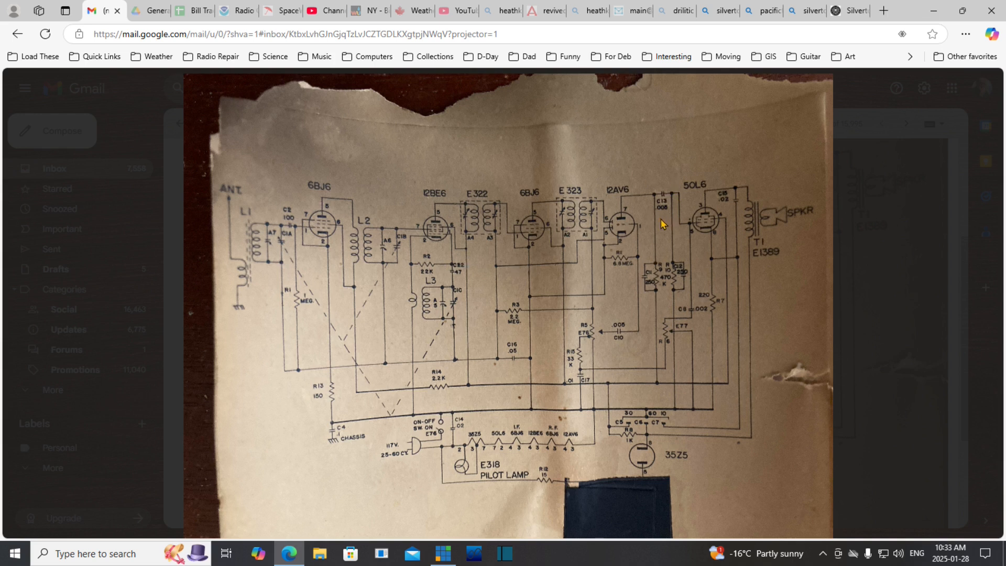
mouse_move(669, 232)
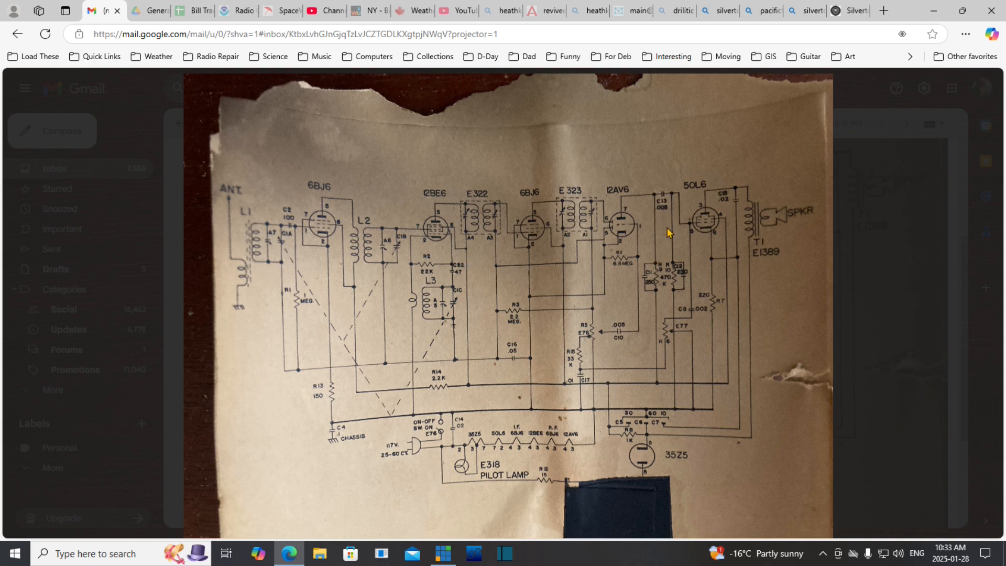
mouse_move(711, 227)
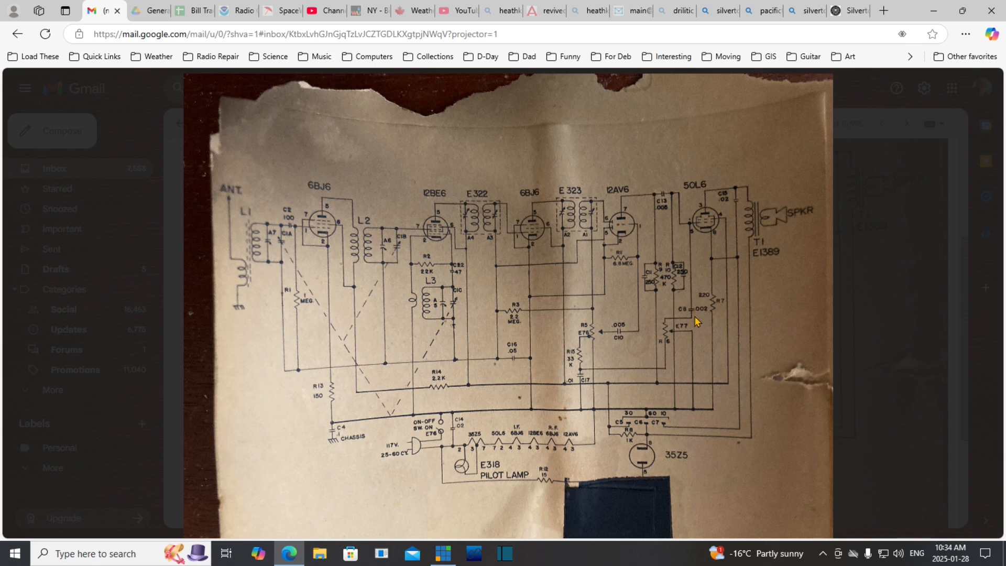
mouse_move(695, 321)
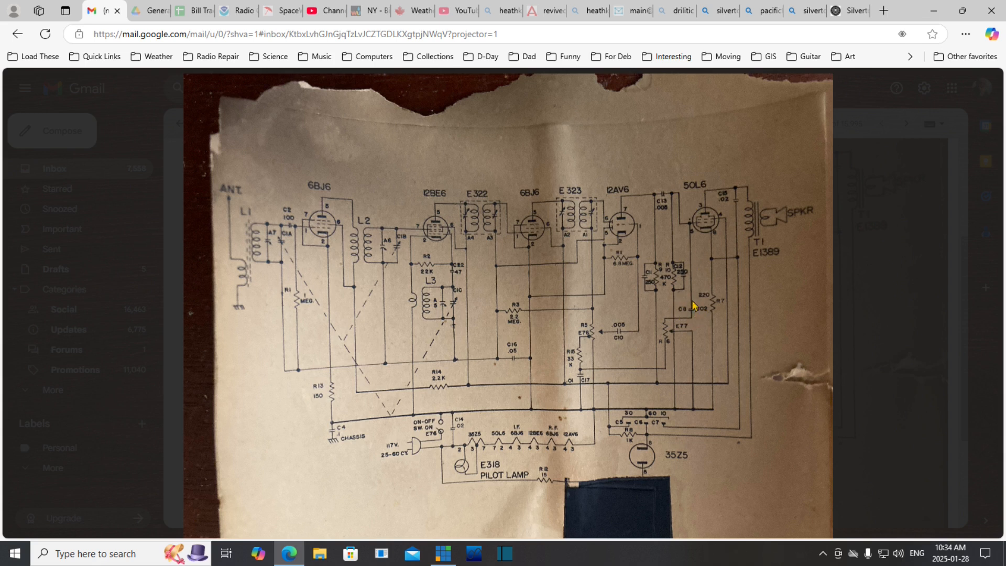
mouse_move(661, 370)
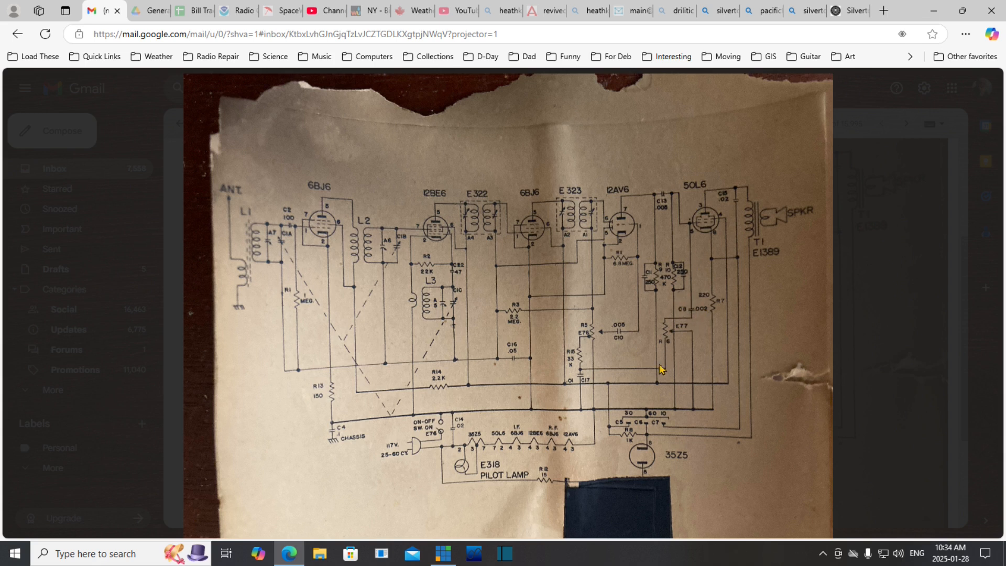
mouse_move(579, 382)
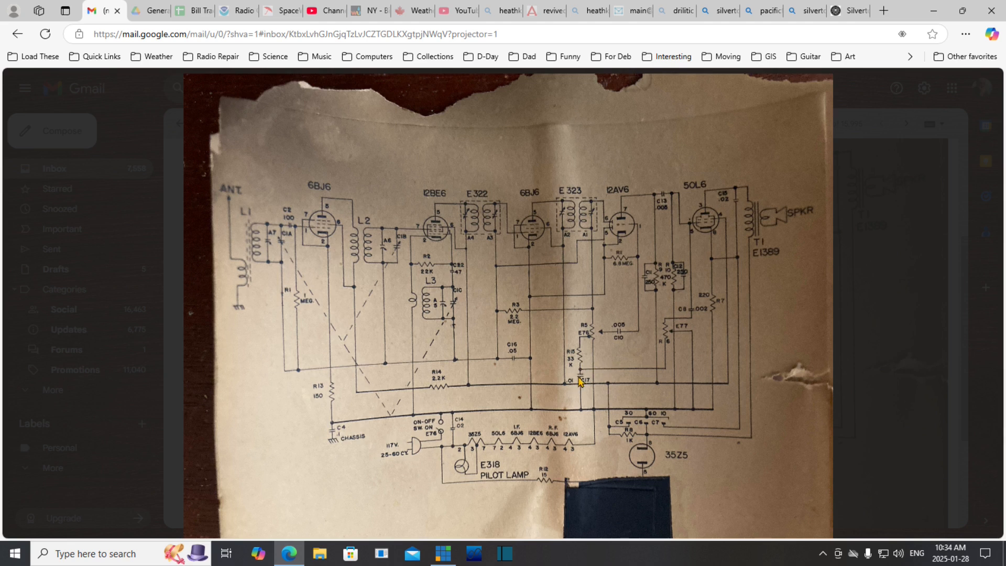
mouse_move(674, 373)
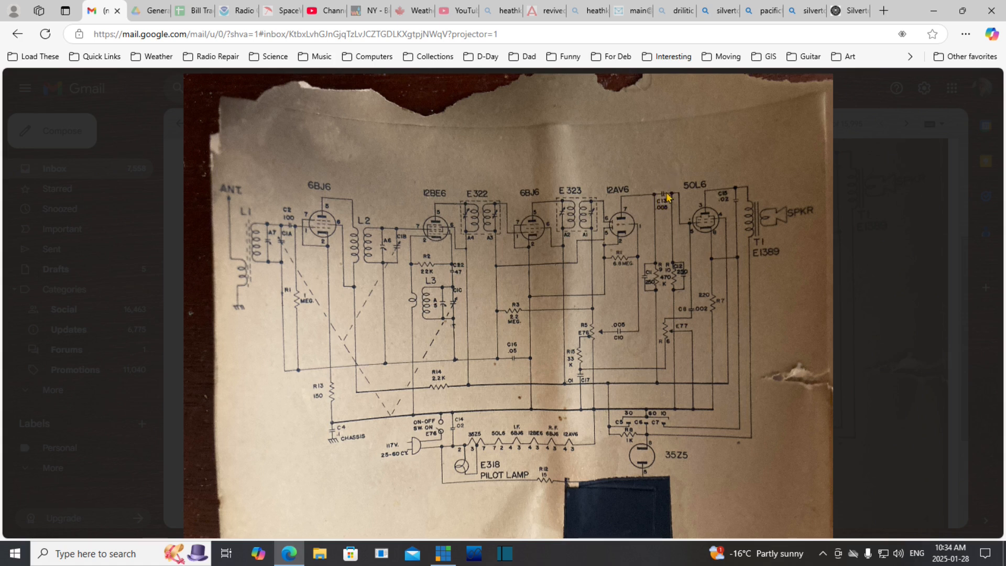
mouse_move(693, 228)
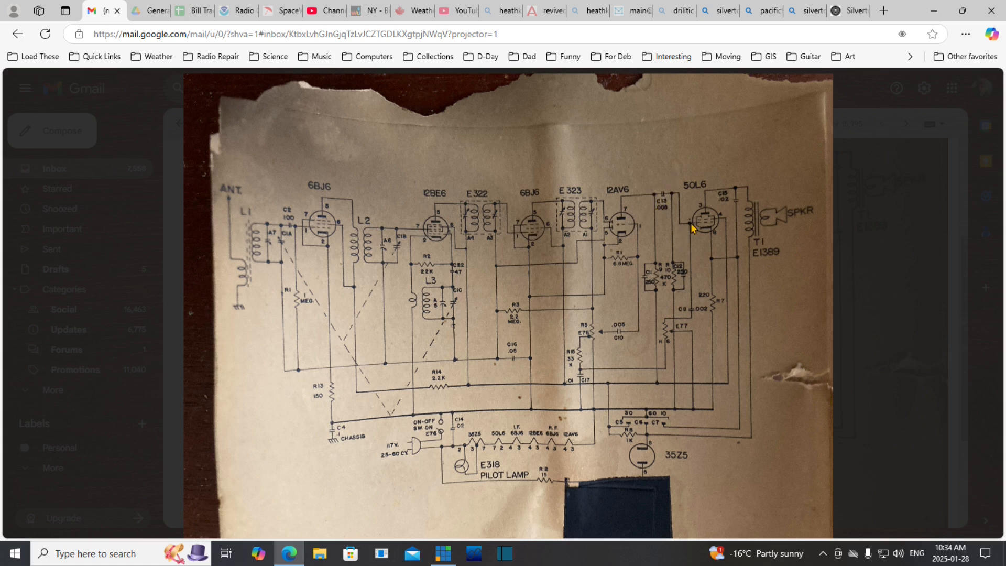
mouse_move(680, 221)
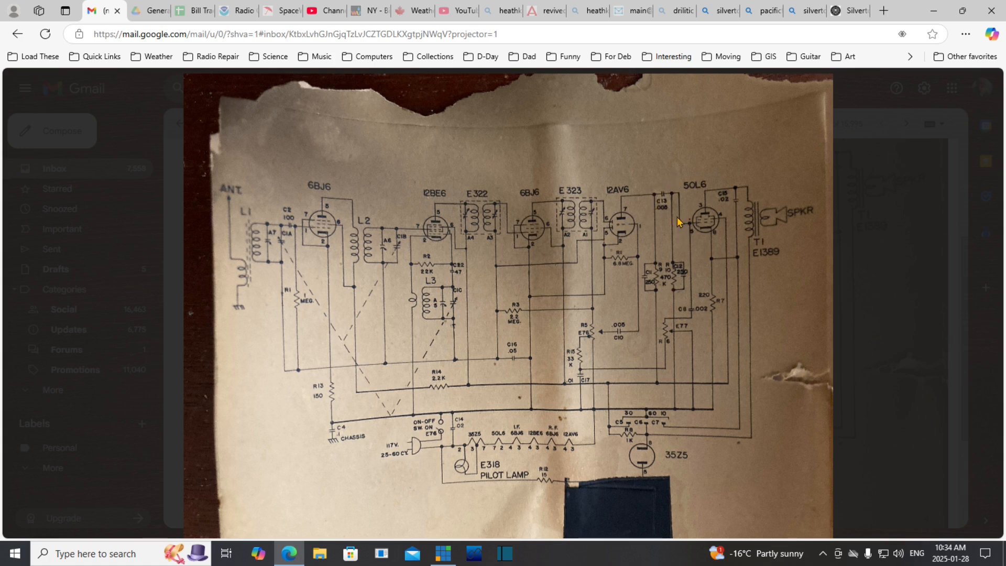
mouse_move(683, 225)
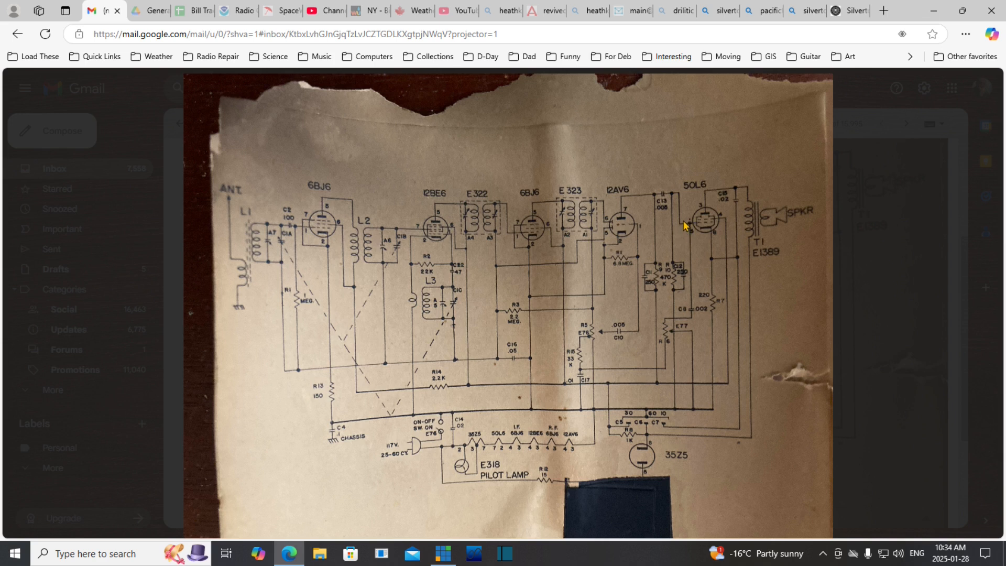
mouse_move(723, 268)
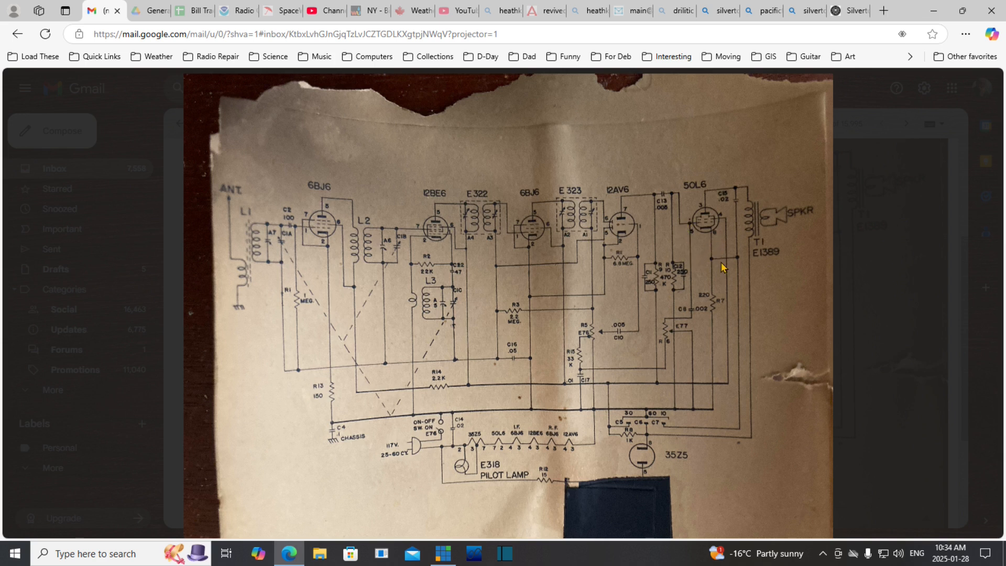